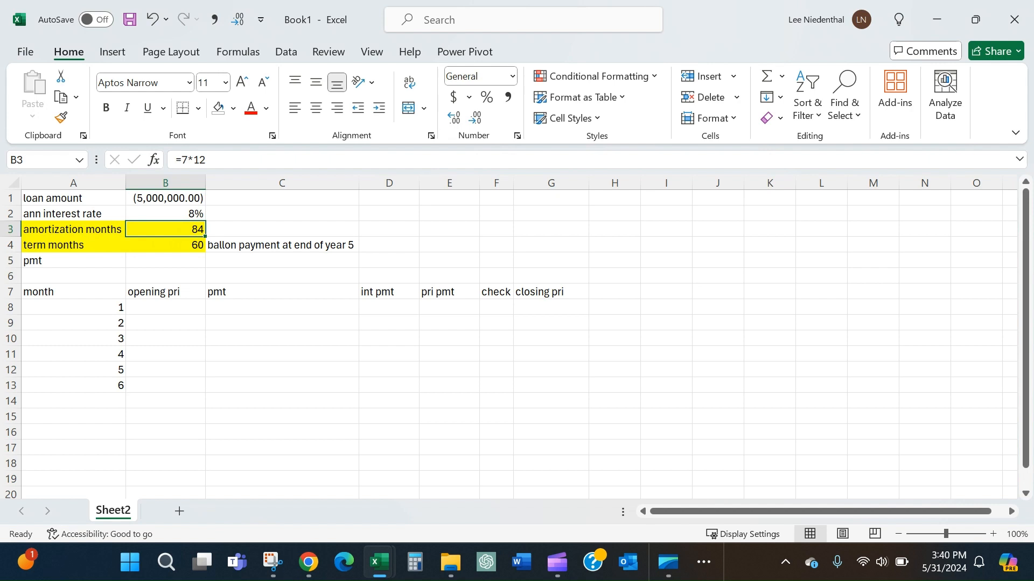
Step: Review the loan amount, annual rate, 84 amortization months, term months and balloon note inputs
click(166, 198)
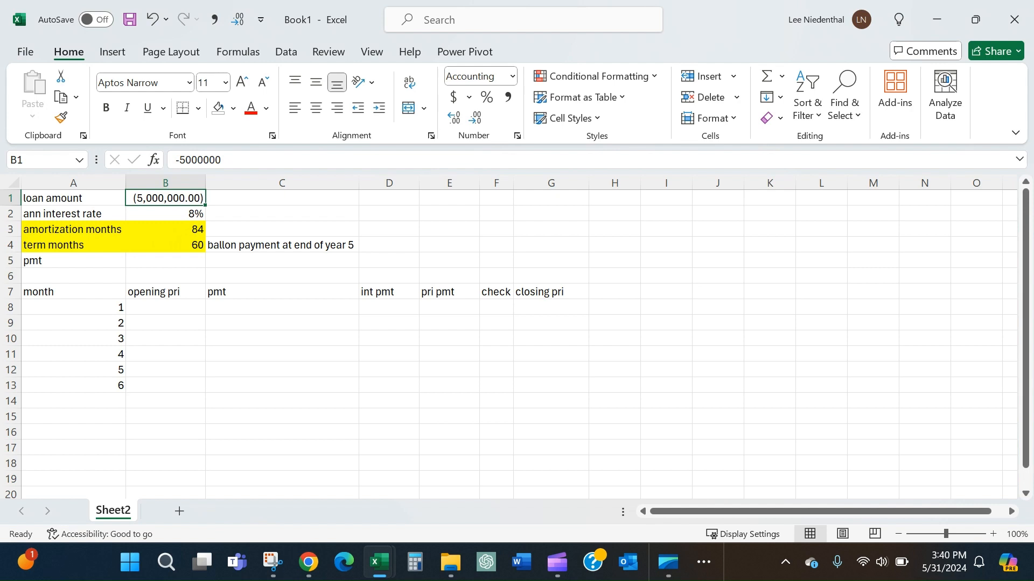
click(166, 213)
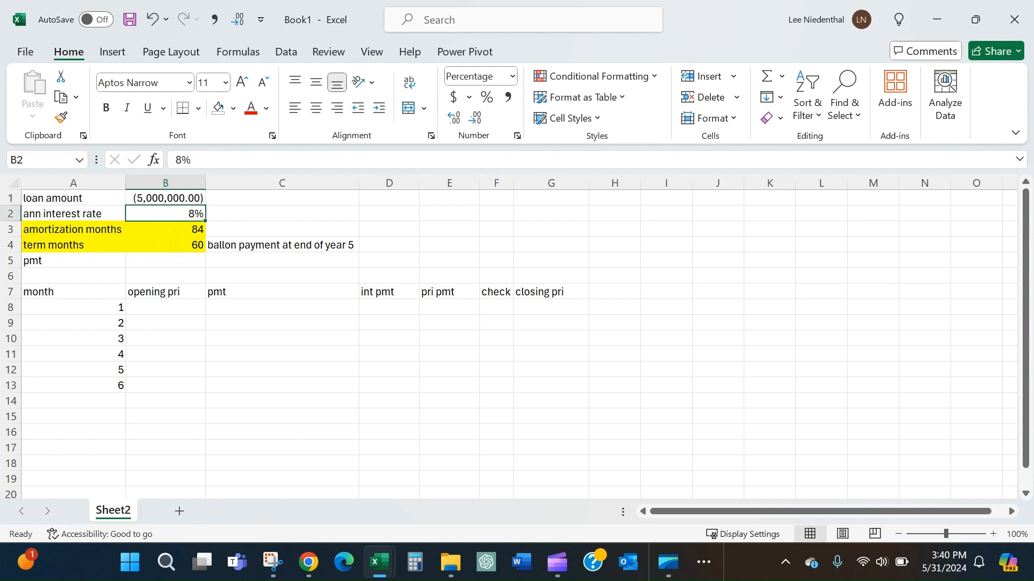
click(166, 229)
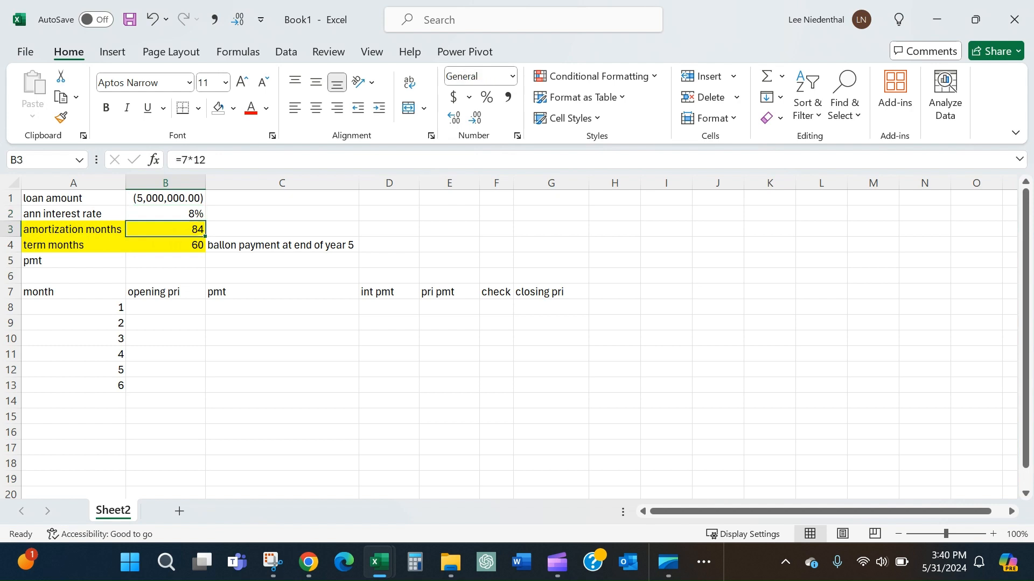
click(73, 230)
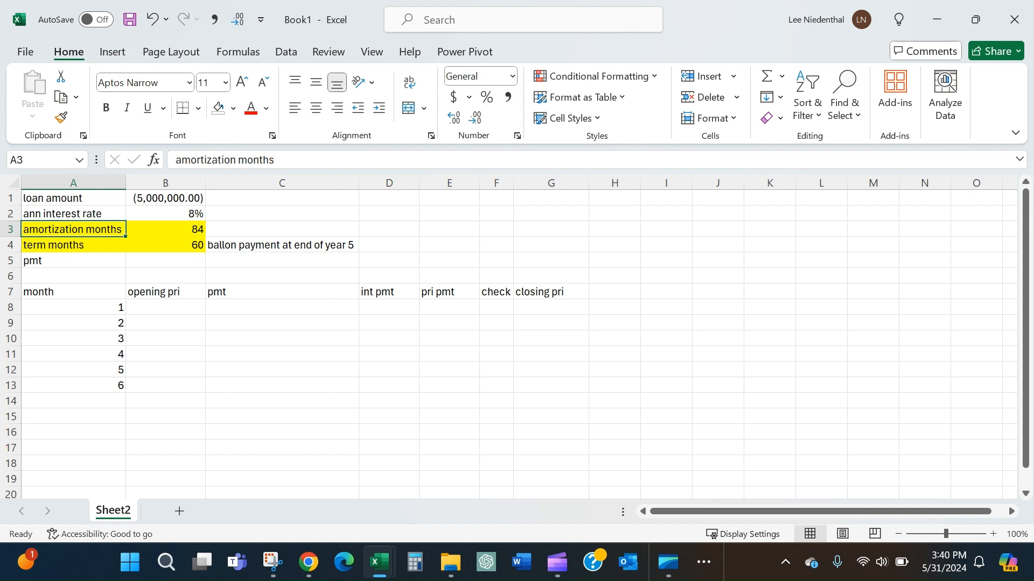
click(166, 228)
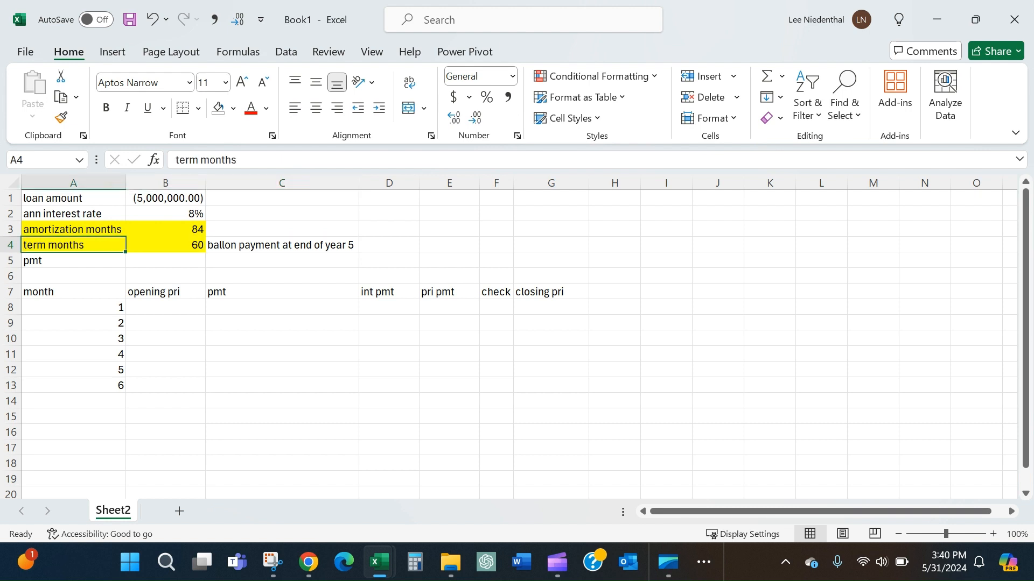
click(73, 230)
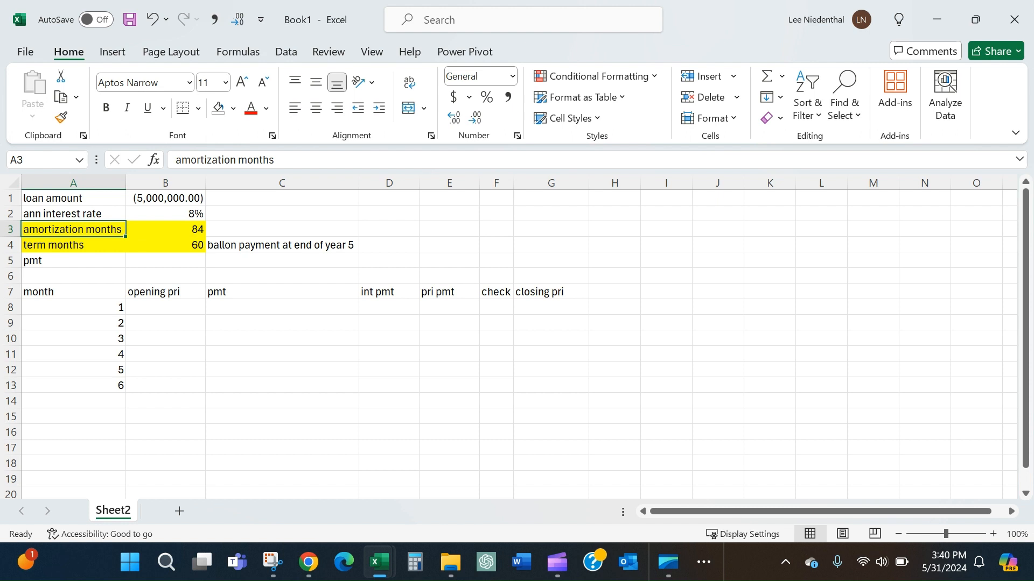
click(65, 246)
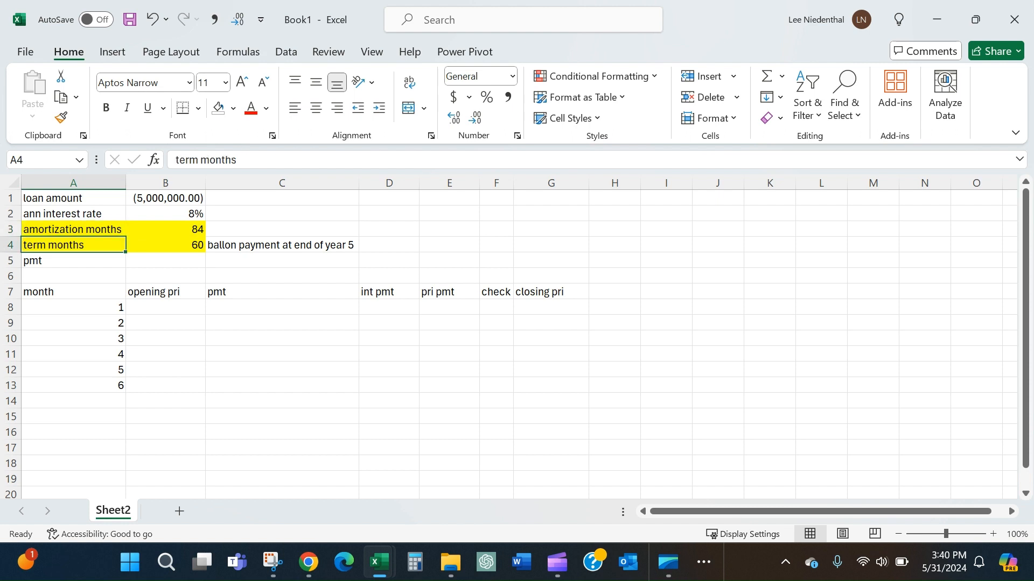
click(282, 246)
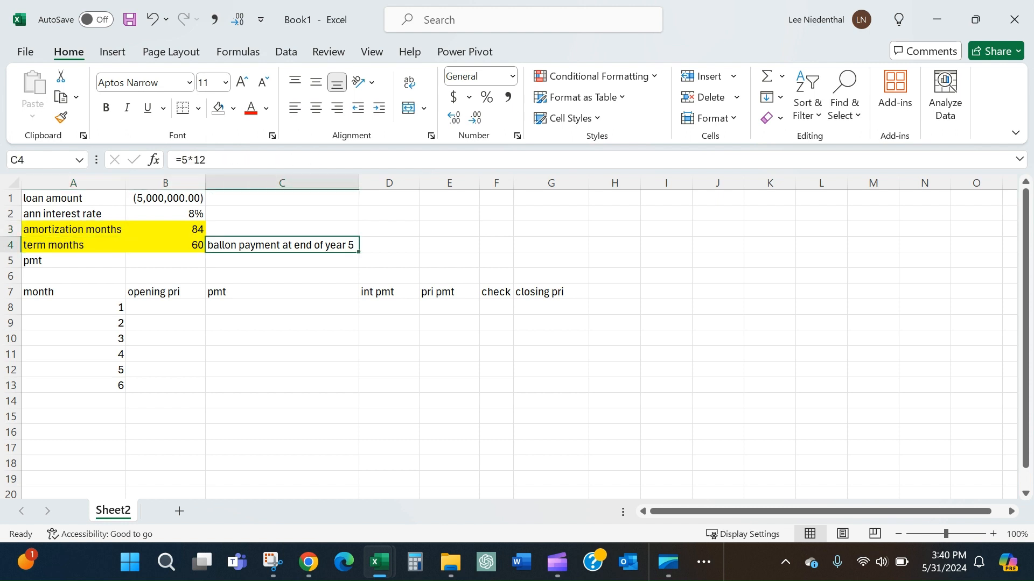
click(166, 246)
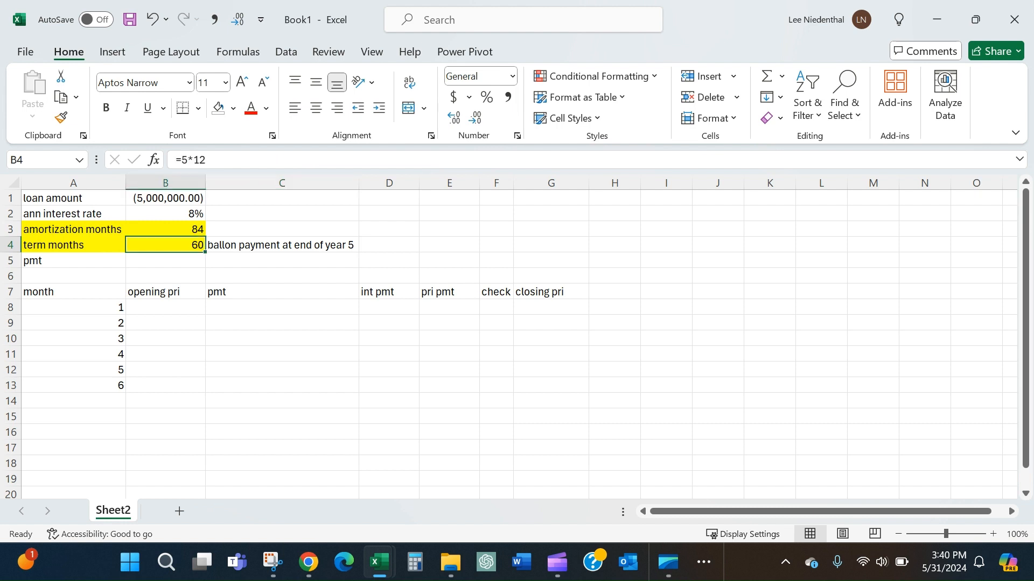
click(166, 229)
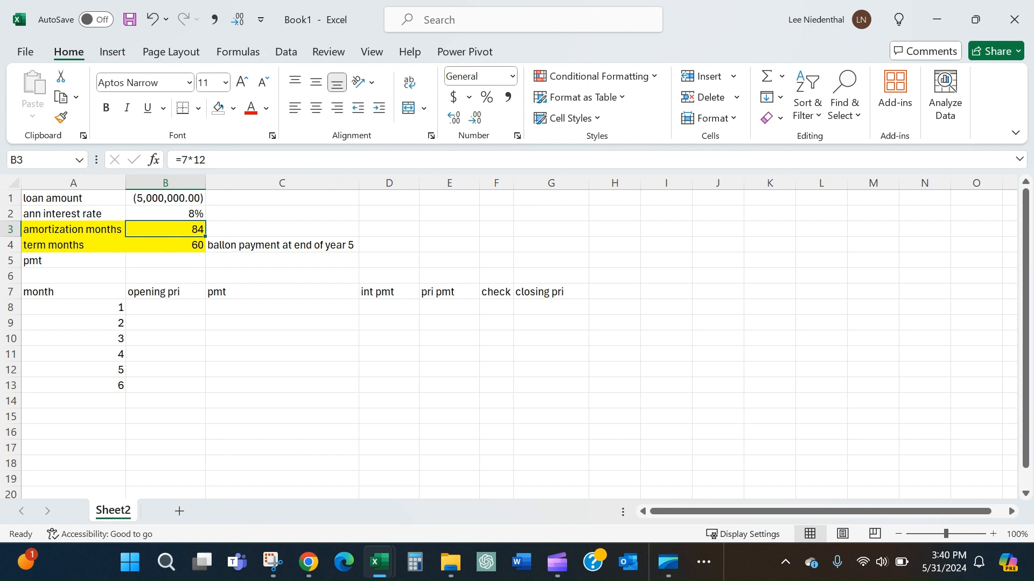
click(281, 245)
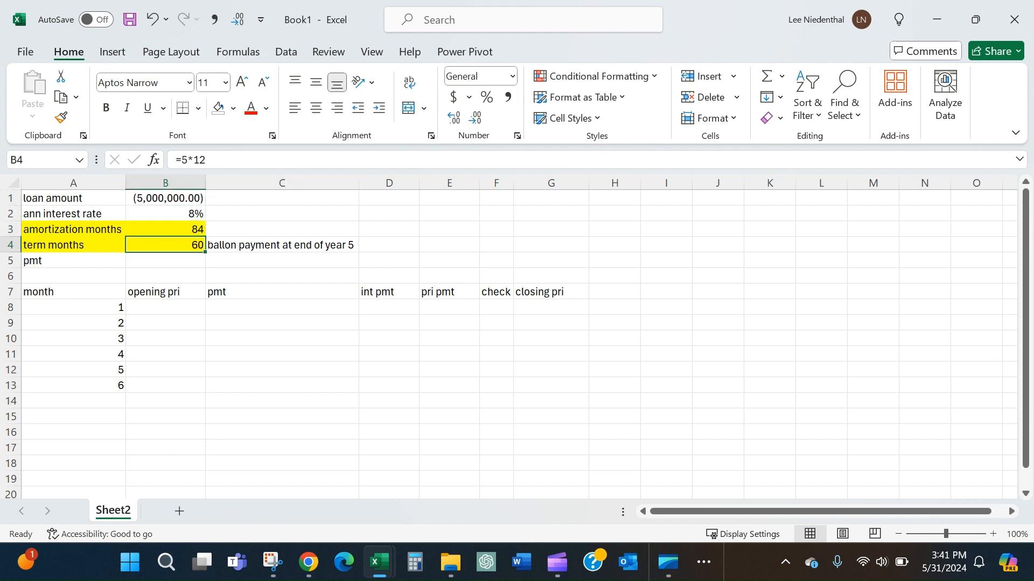
click(165, 292)
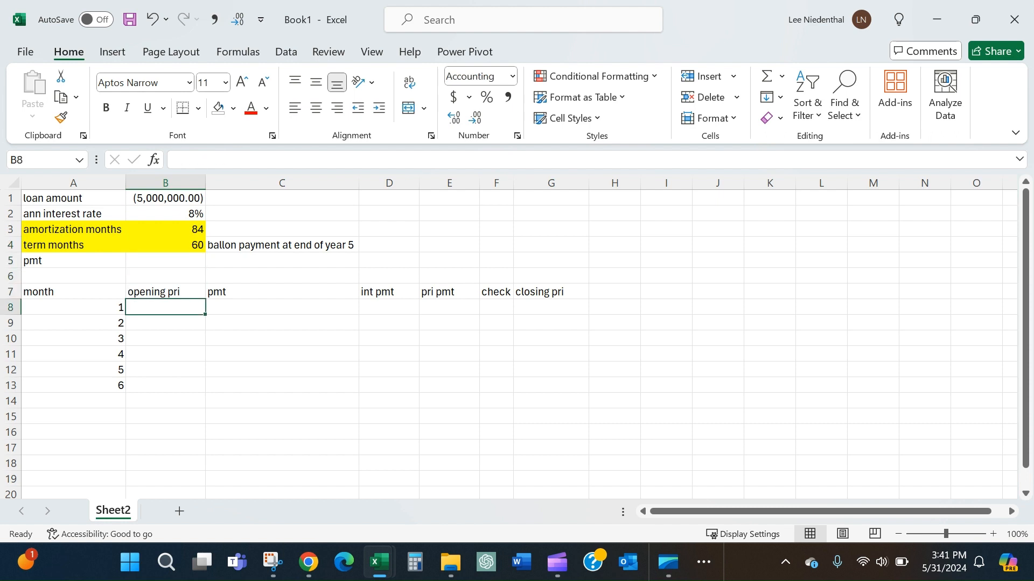
Step: Enter =PMT(B2/12,B3,B1) in B5 to get the $77,931.07 monthly payment
click(166, 260)
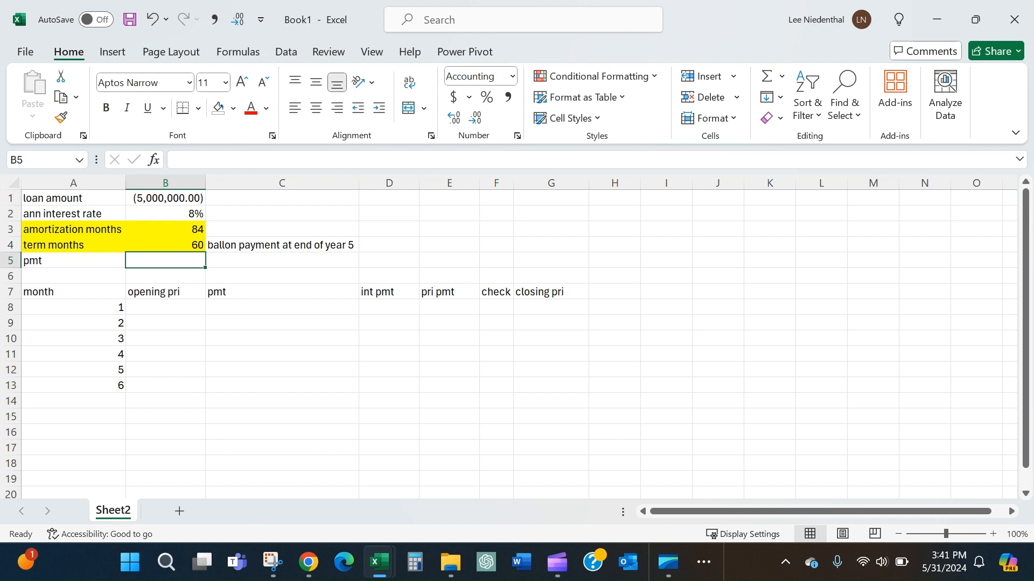
text(=)
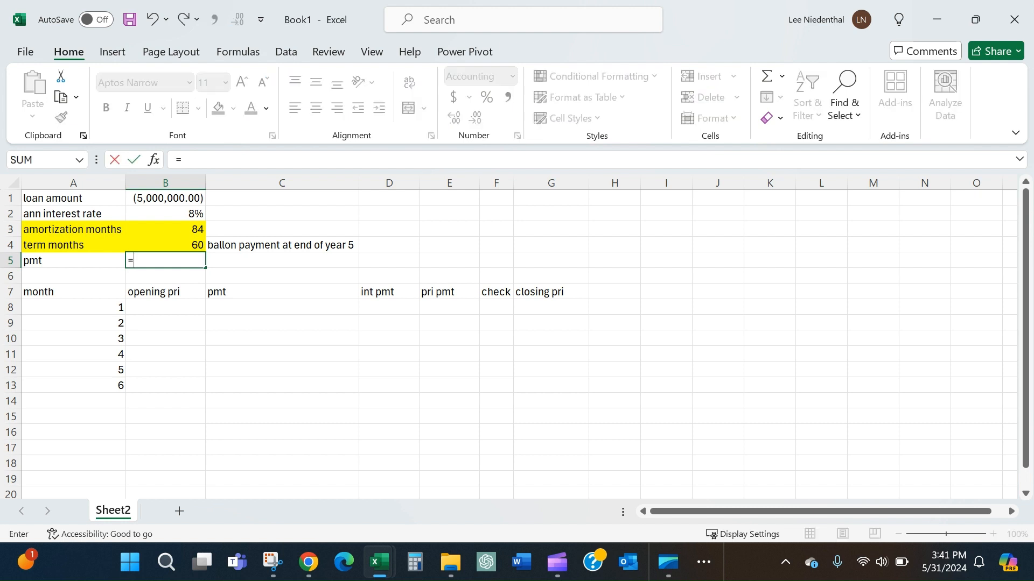
text(pmt)
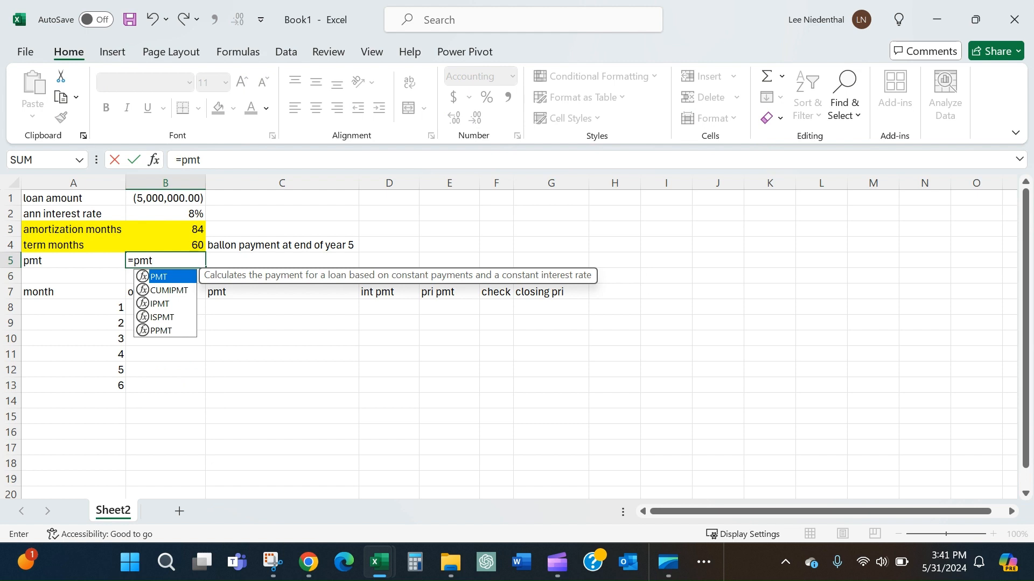
text(()
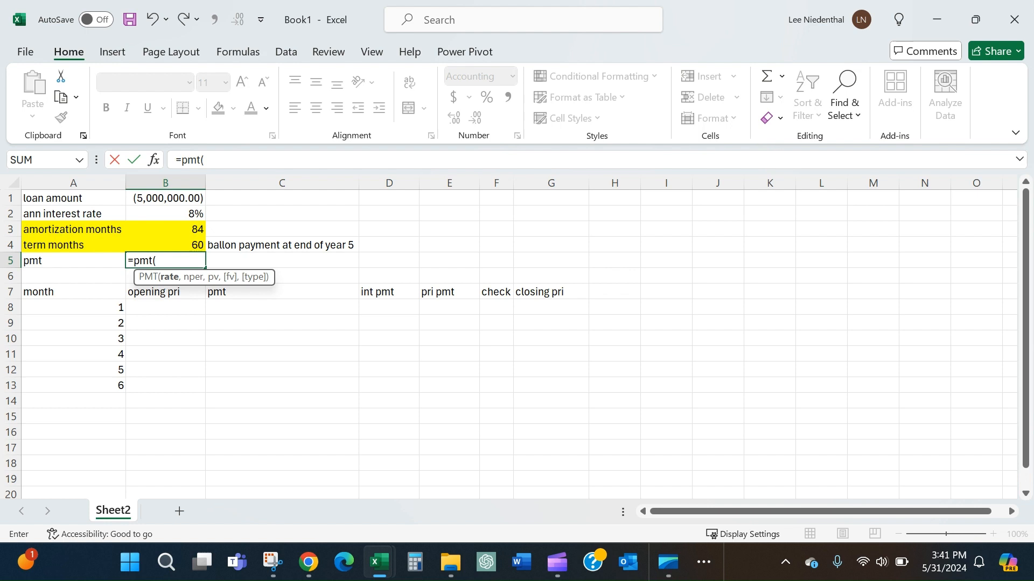
click(166, 214)
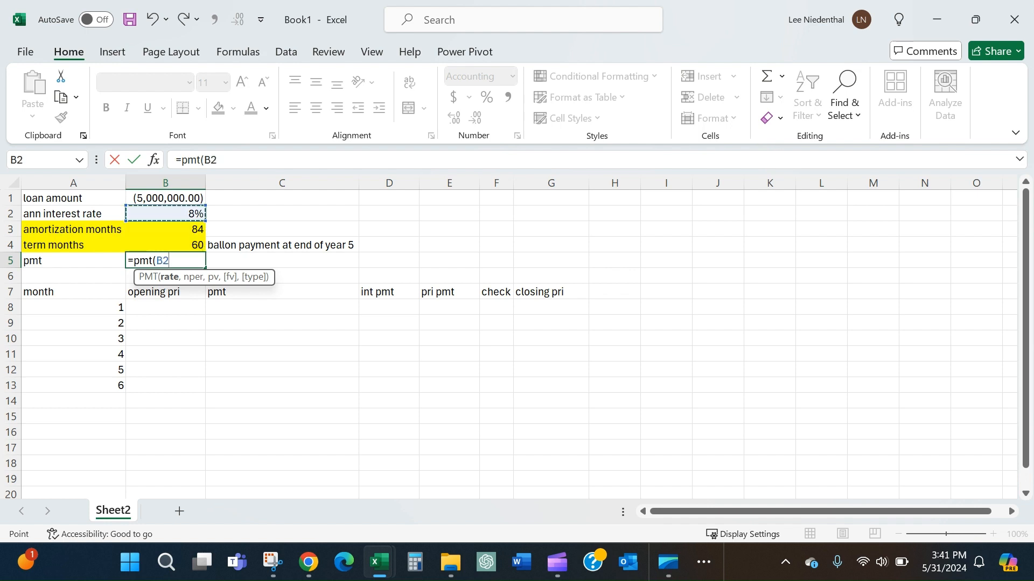
text(/)
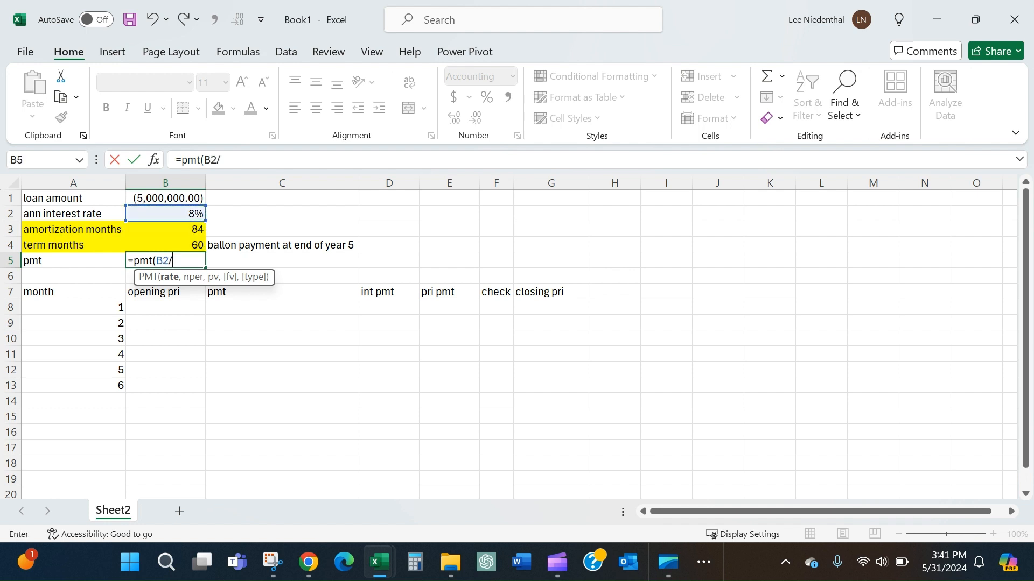
text(12)
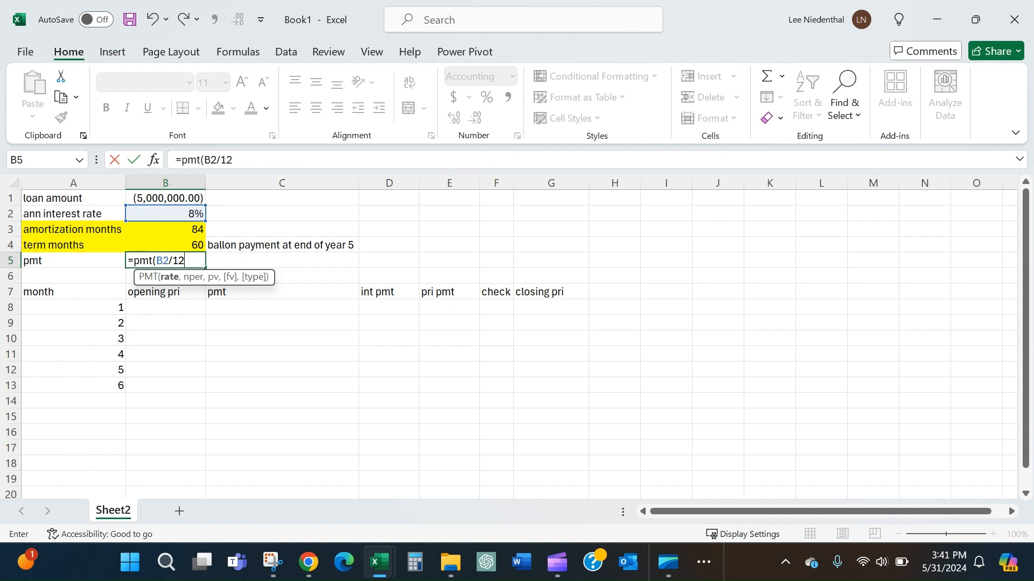
text(,)
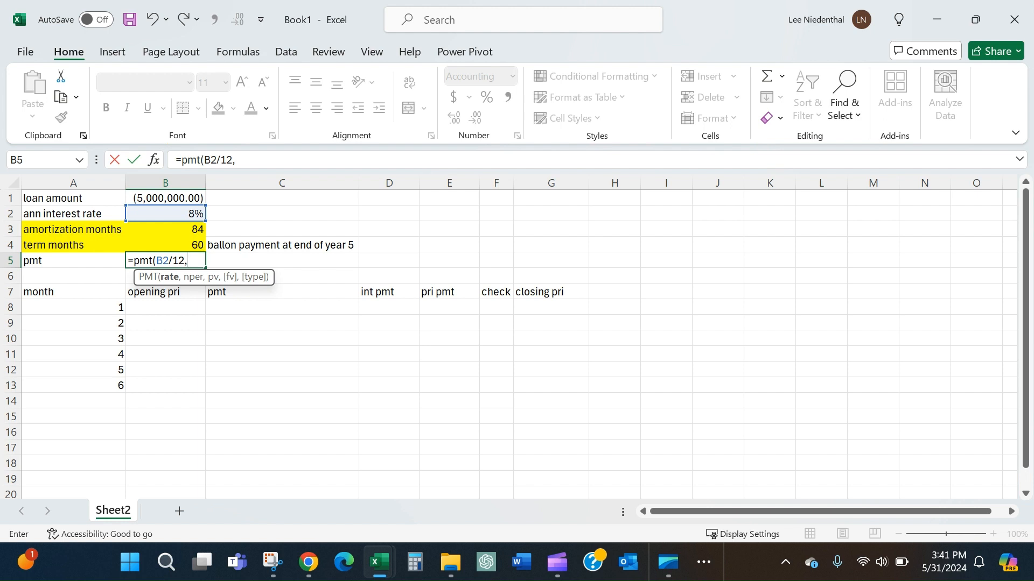
click(166, 229)
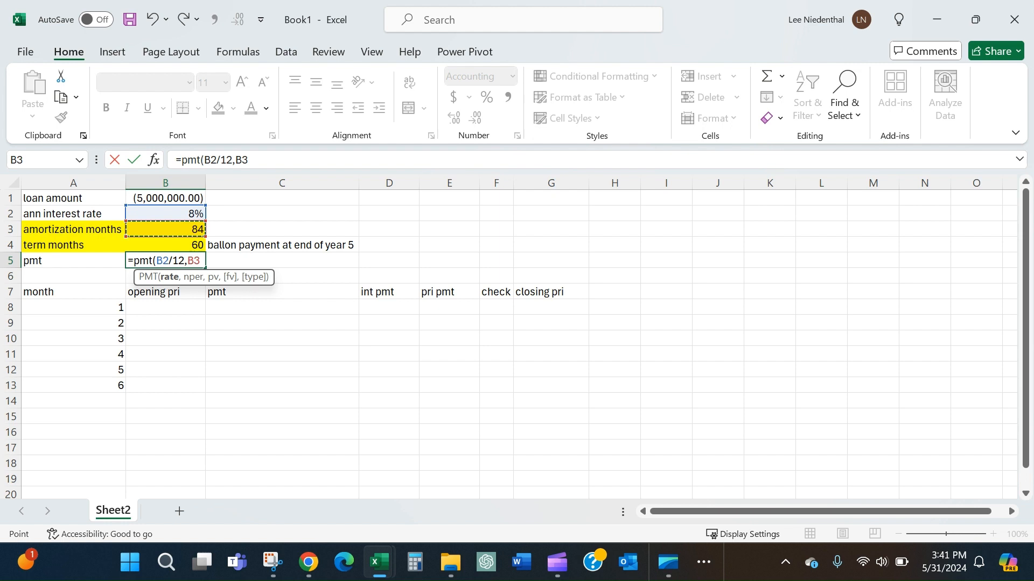
text(,)
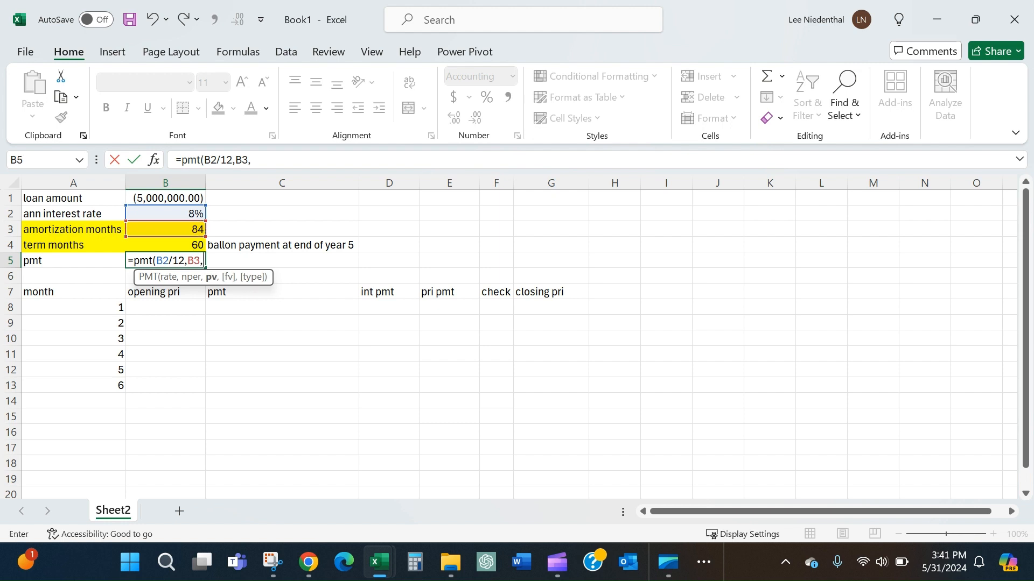
click(165, 198)
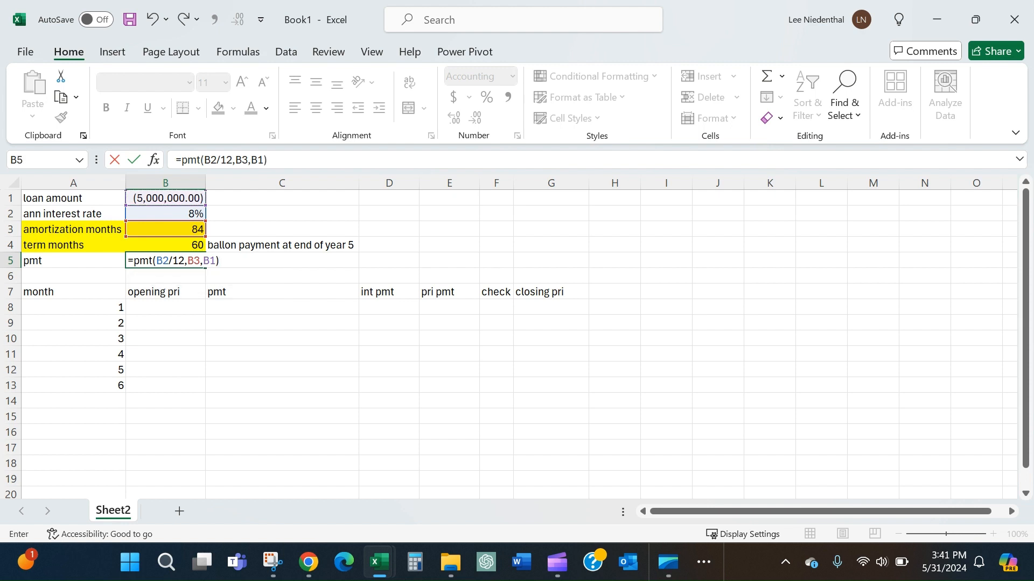
key(Enter)
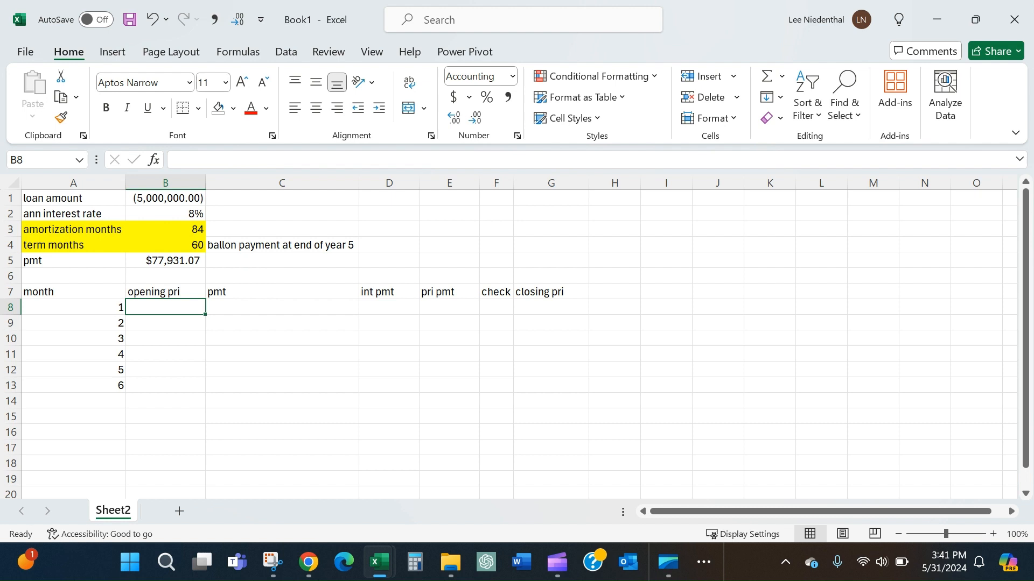
Step: Set B8 to =-B1 for 5,000,000.00 opening principal and C8 to the $77,931.07 payment from B5
text(=)
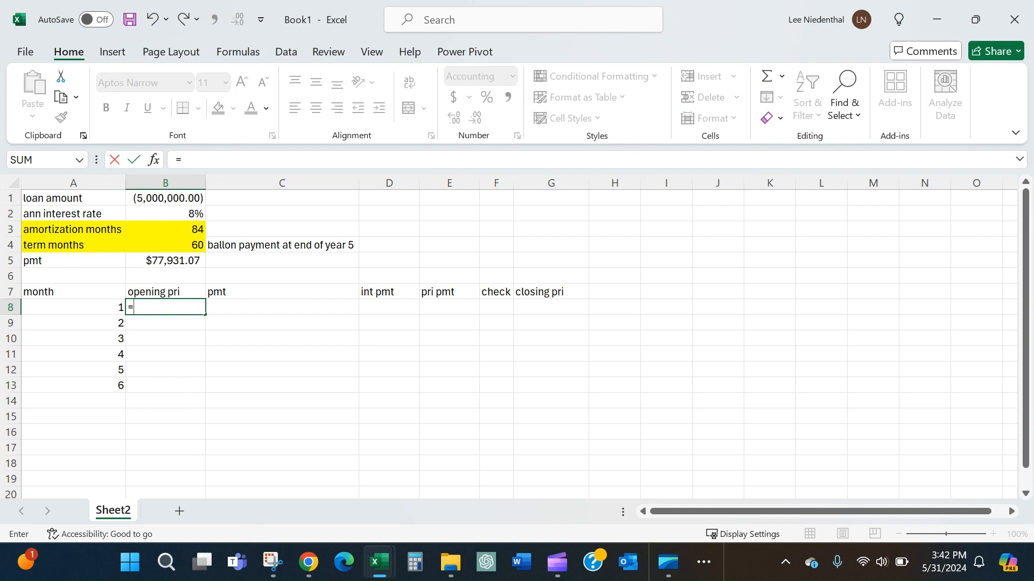
text(-)
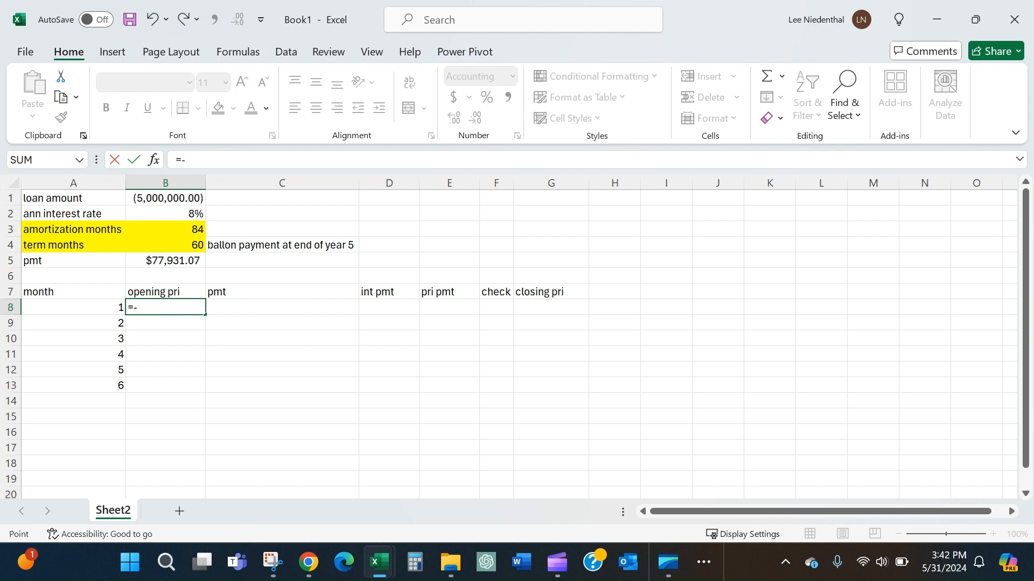
click(166, 198)
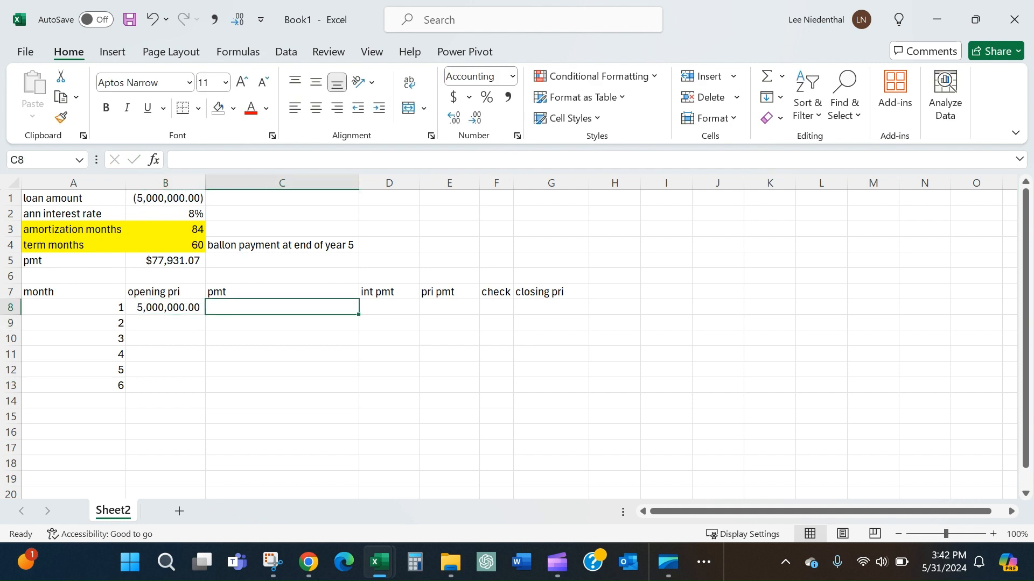
text(=C5)
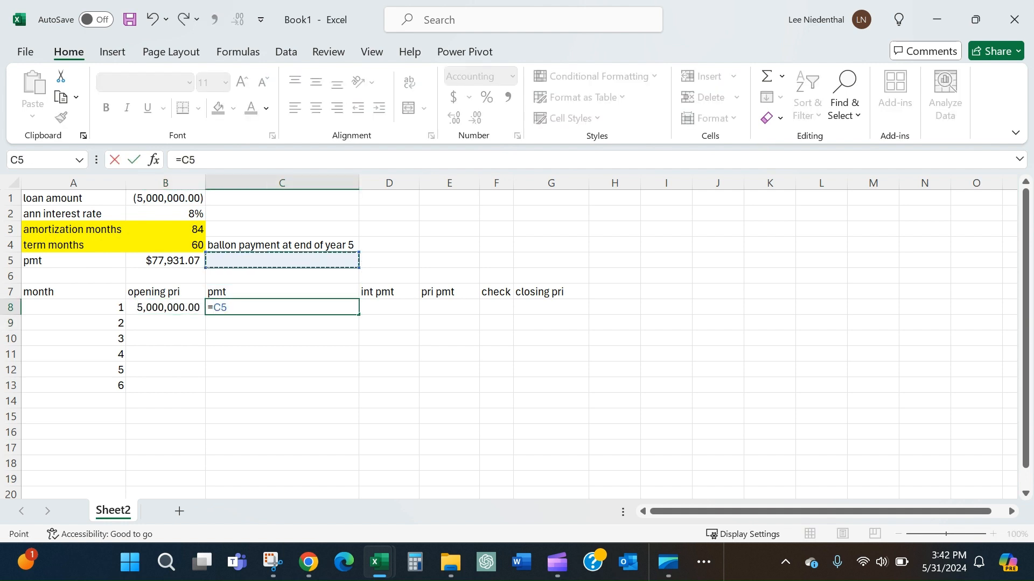
click(166, 260)
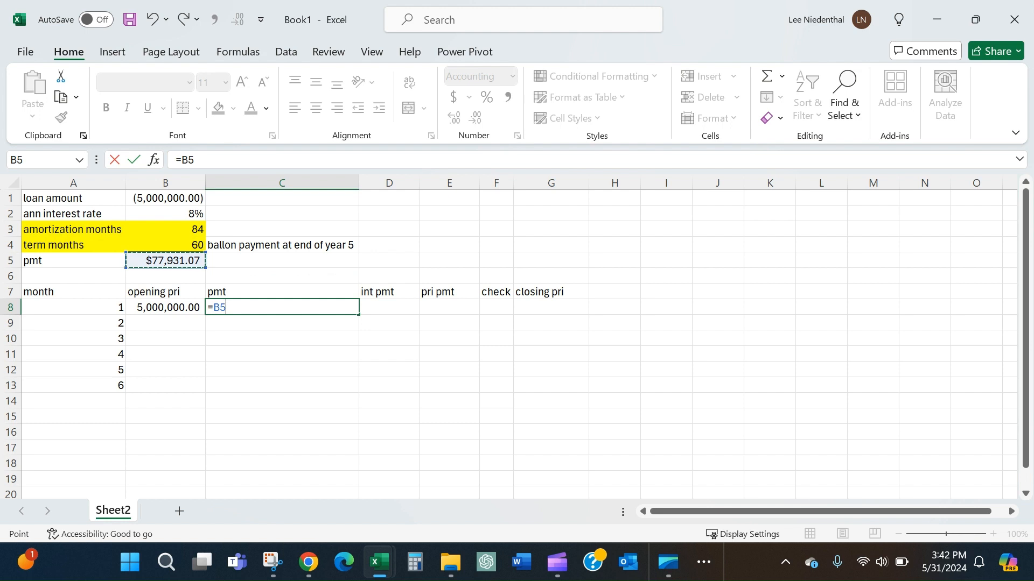
key(F4)
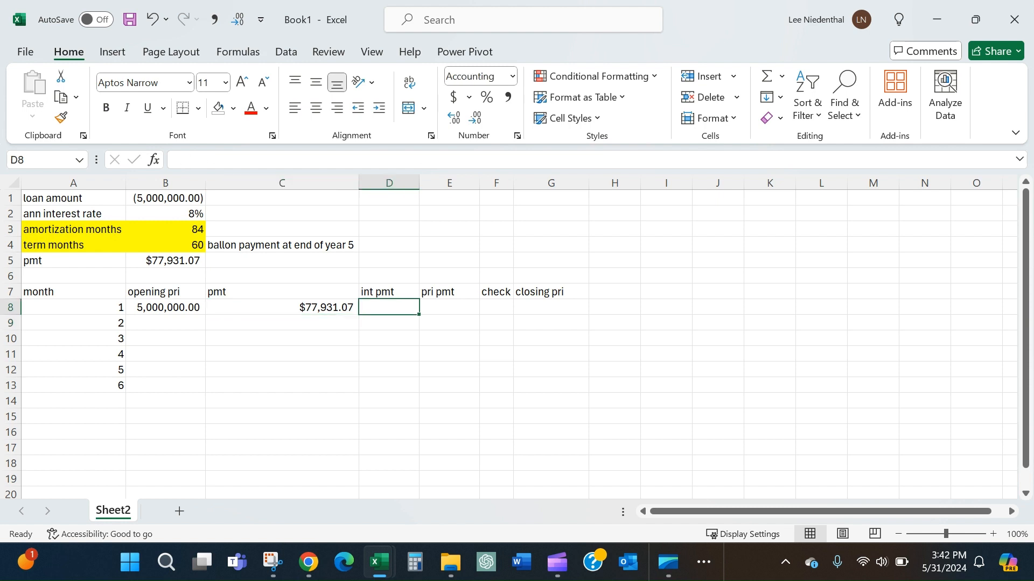
text(=)
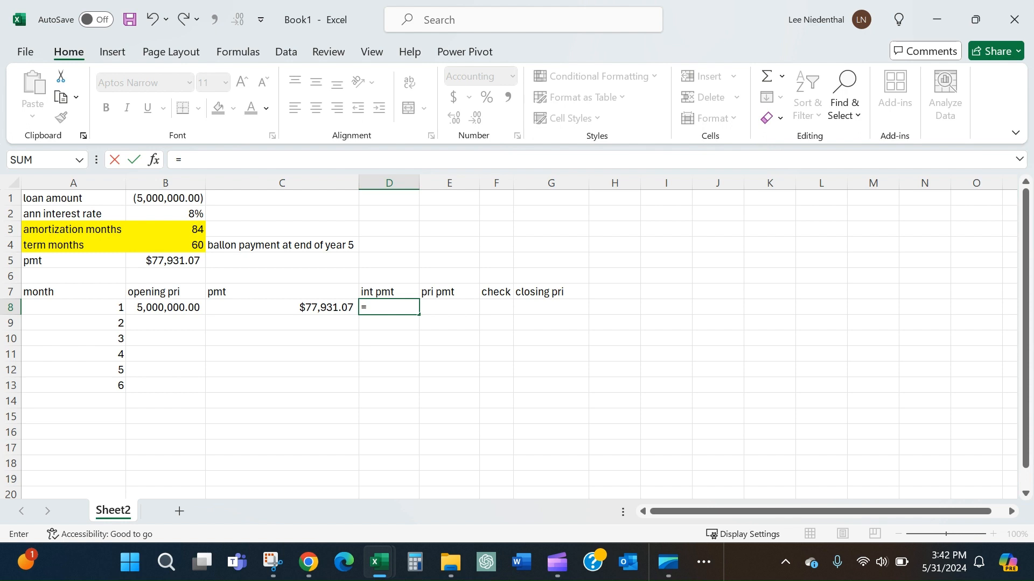
Step: Enter =IPMT(B2/12,A8,$B$3,$B$1) in D8 for month 1's $33,333.33 interest payment
text(IPMT)
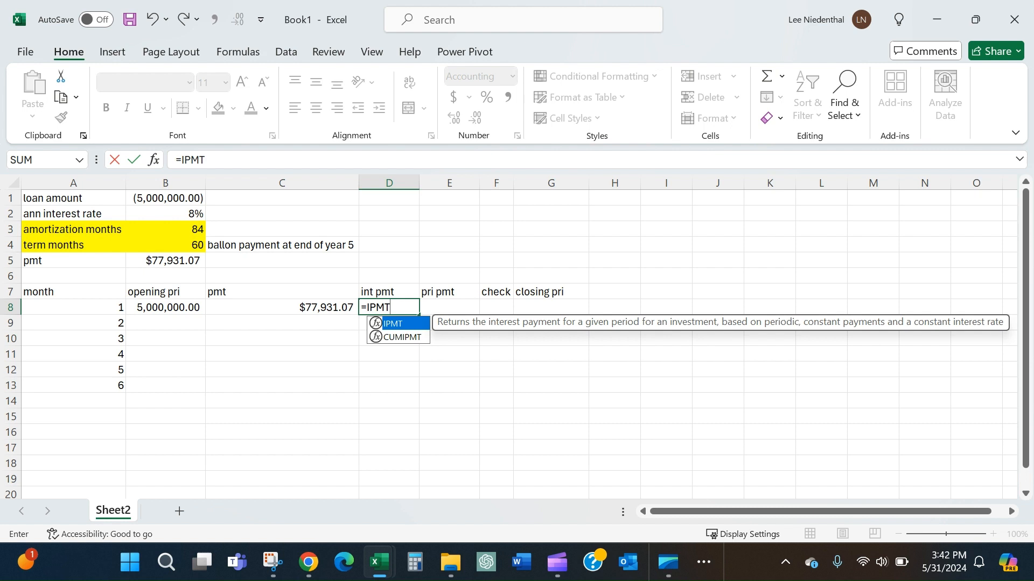
text(()
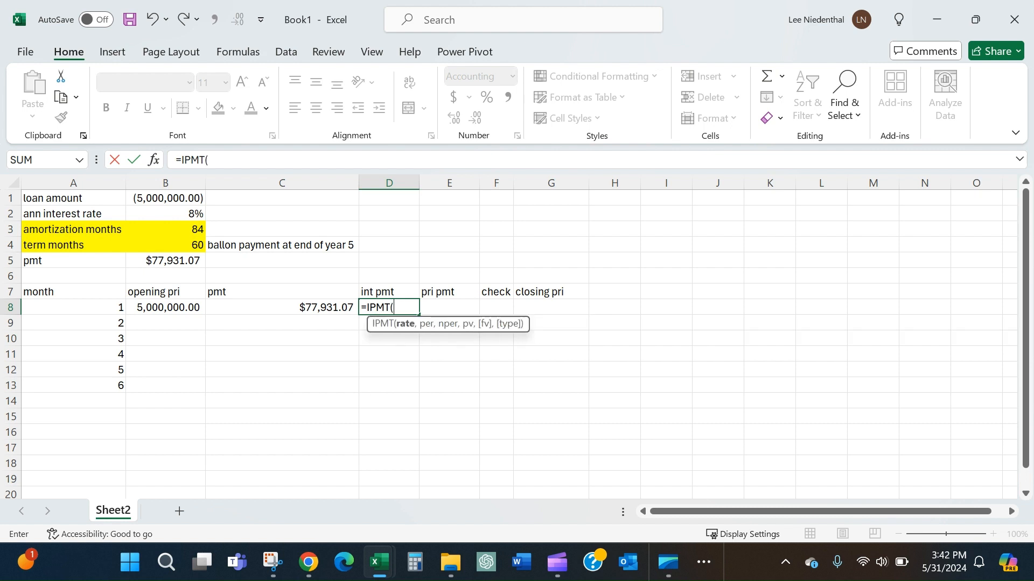
mouse_move(150, 218)
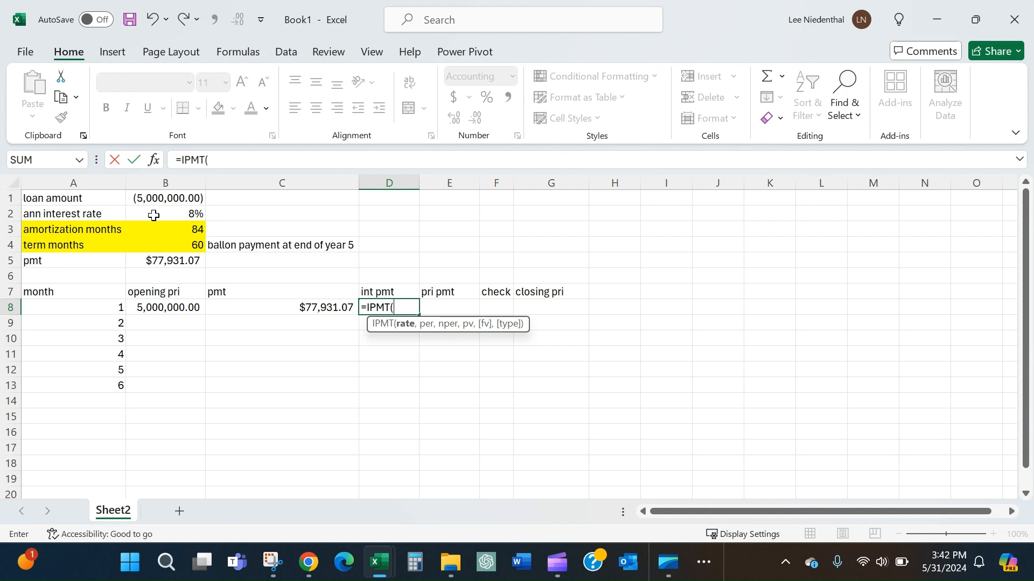
click(165, 213)
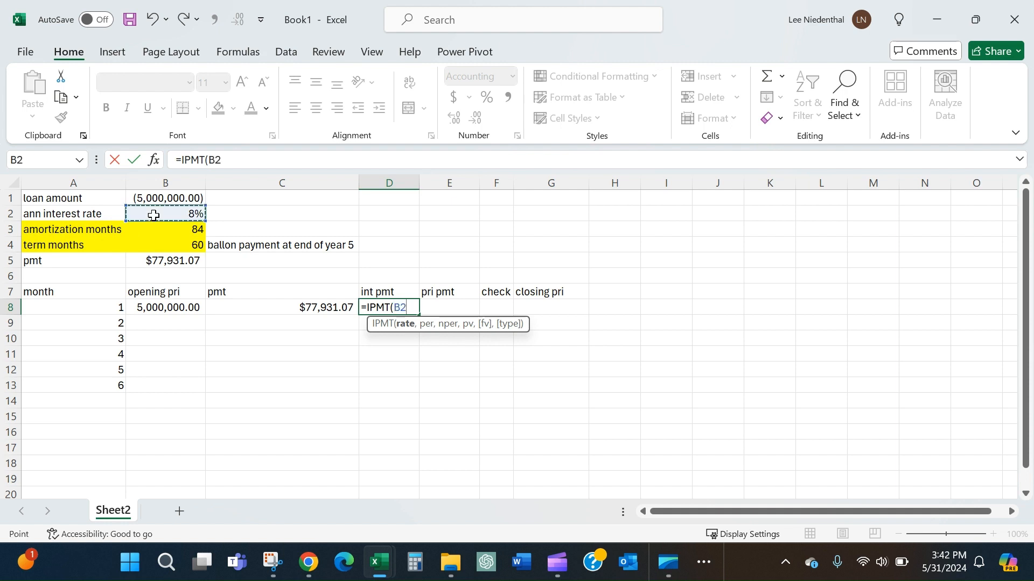
text(/12)
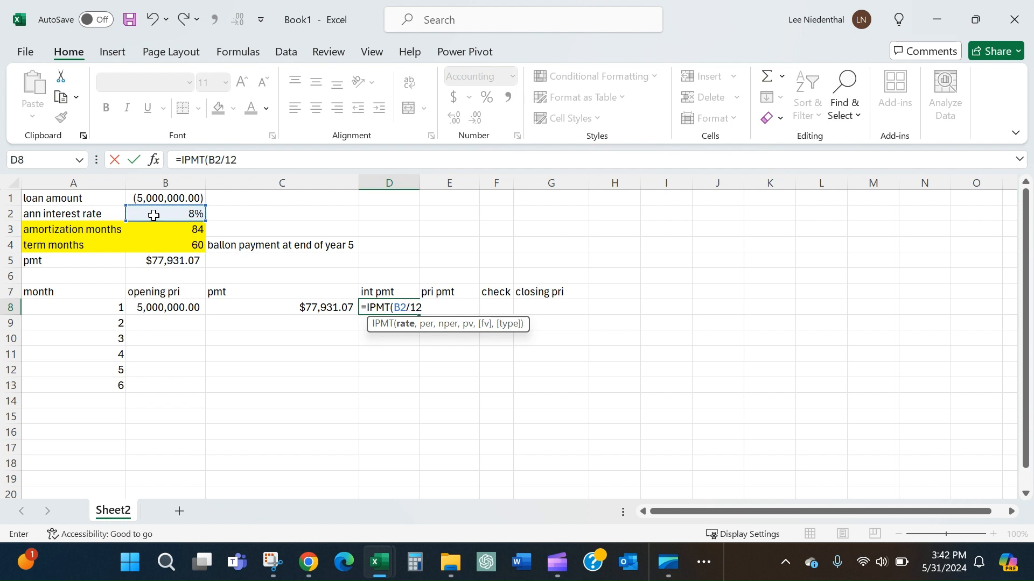
text(,)
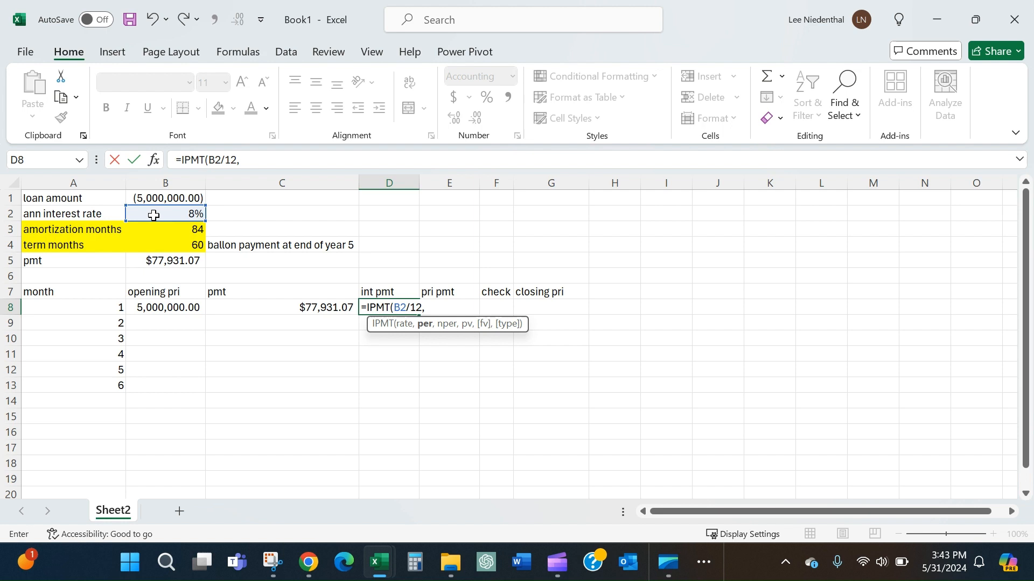
click(73, 308)
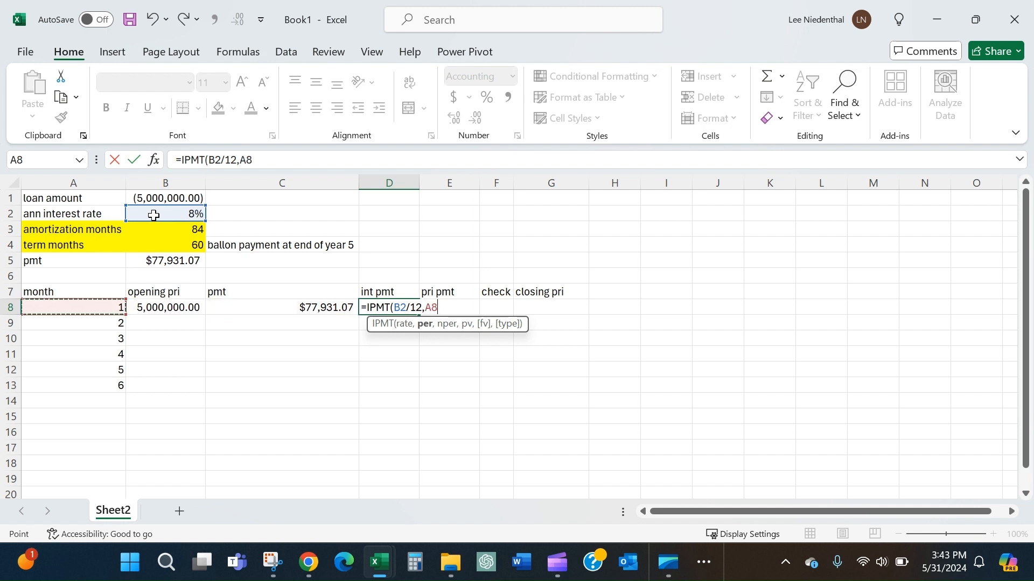
text(,A8)
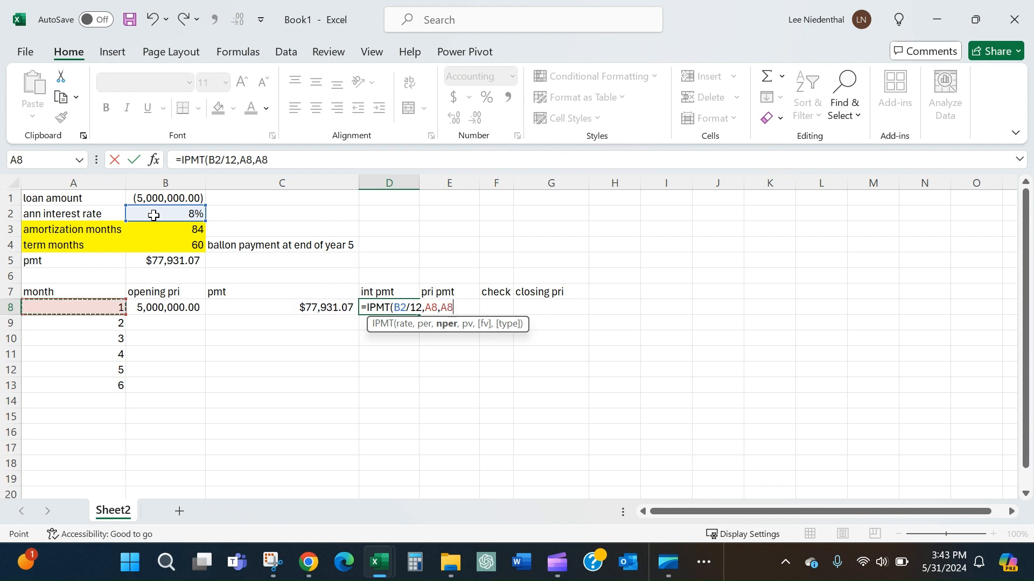
click(166, 246)
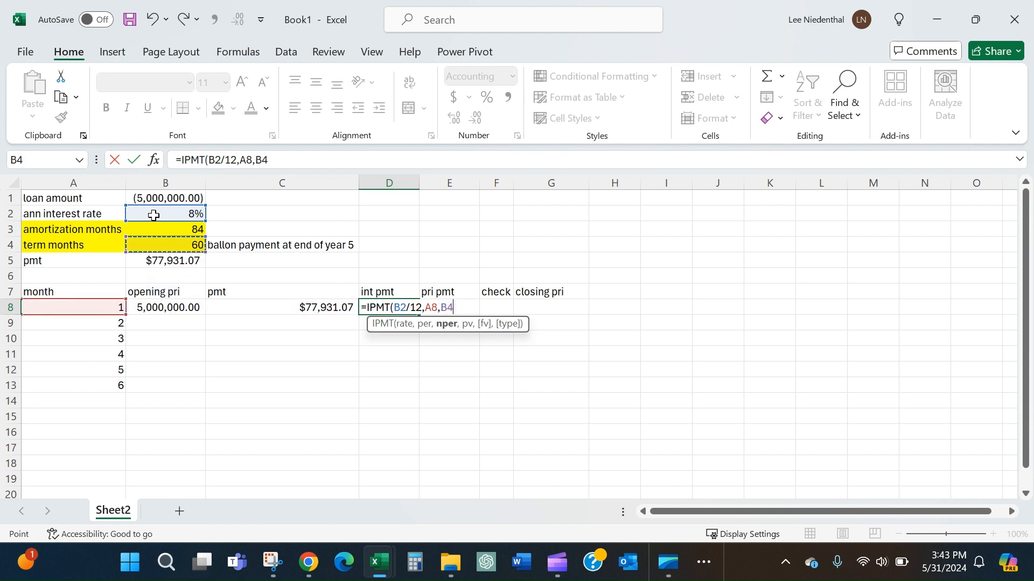
click(165, 230)
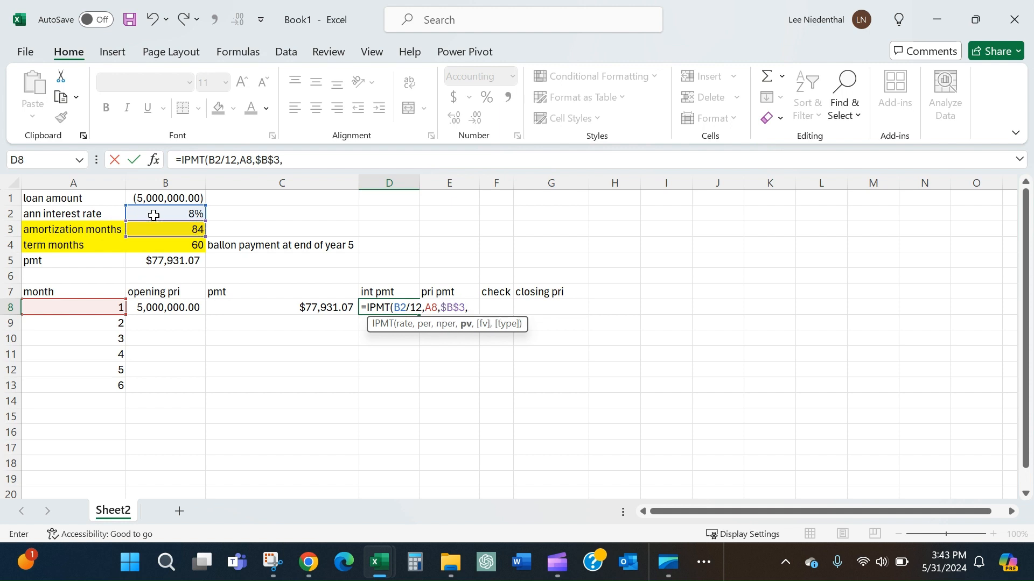
click(73, 308)
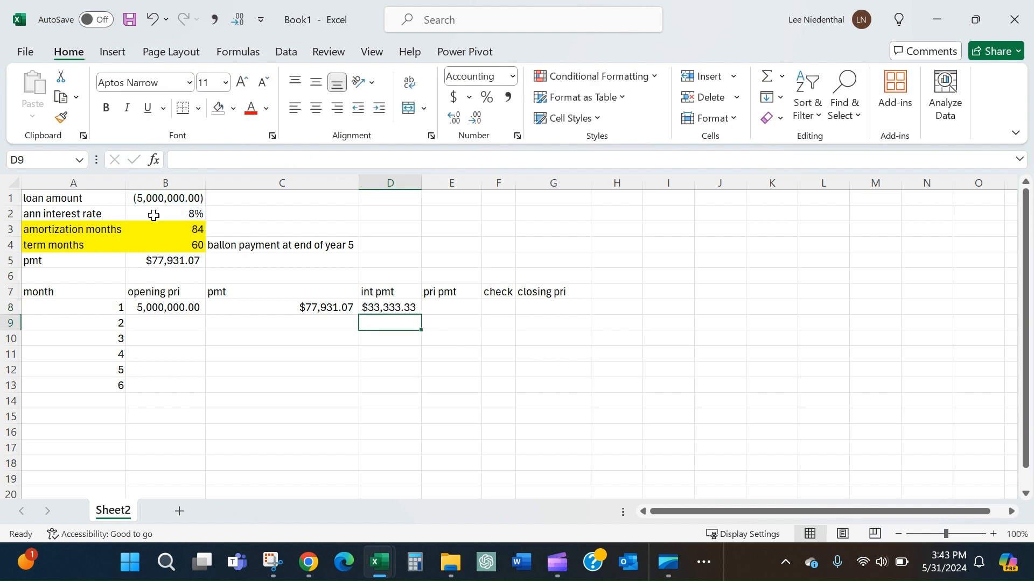
Step: Enter =PPMT(B2/12,A8,$B$3,$B$1) in E8 for month 1's $44,597.74 principal payment
click(388, 308)
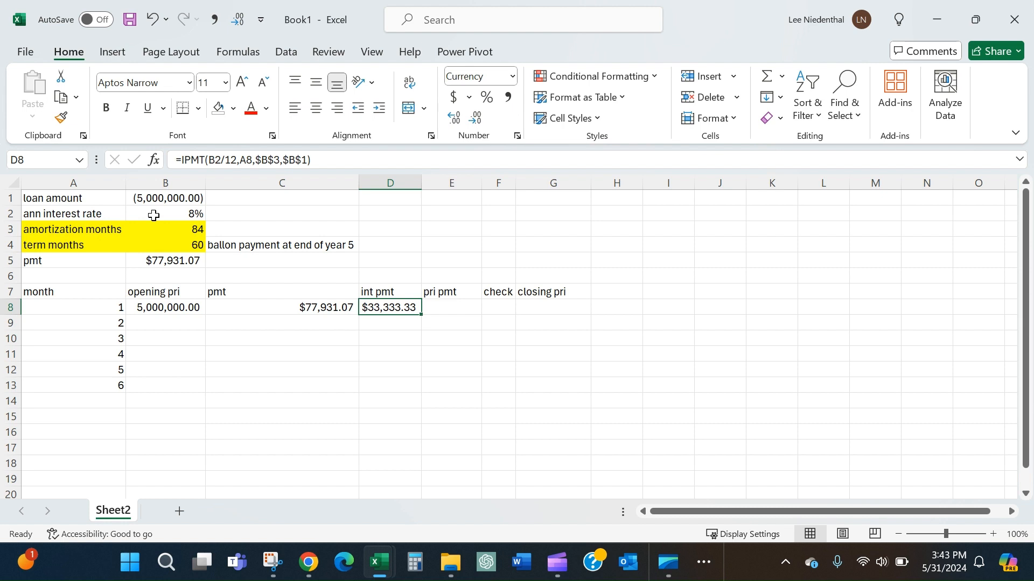
mouse_move(373, 209)
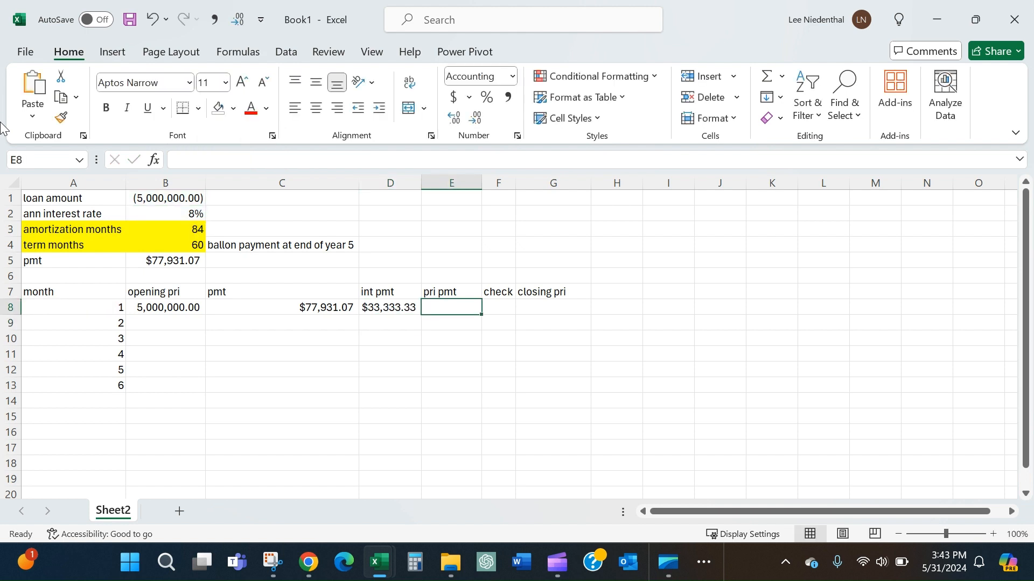
text(=IPMT(B2/12,A8,$B$3,$B$1))
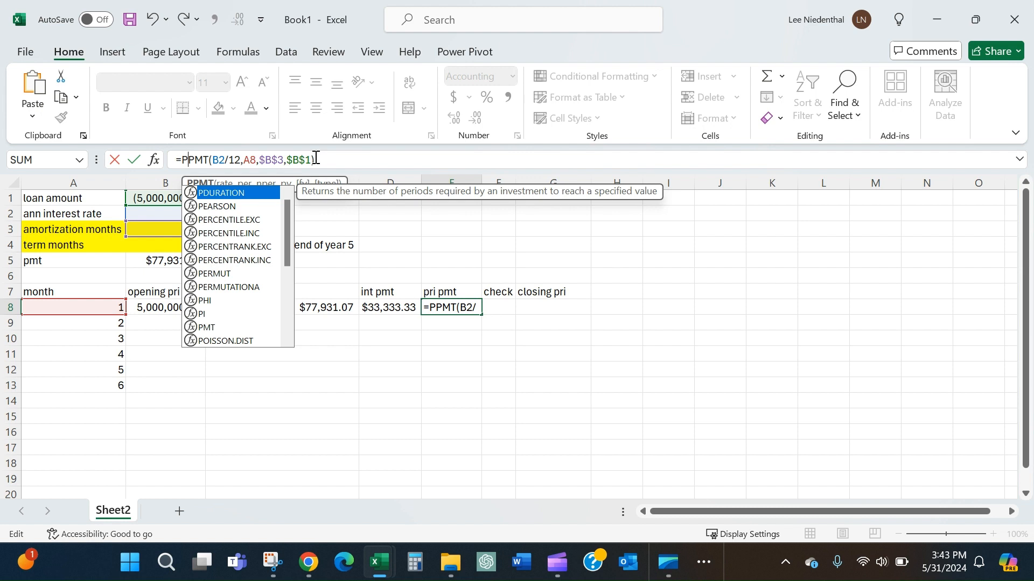
key(Enter)
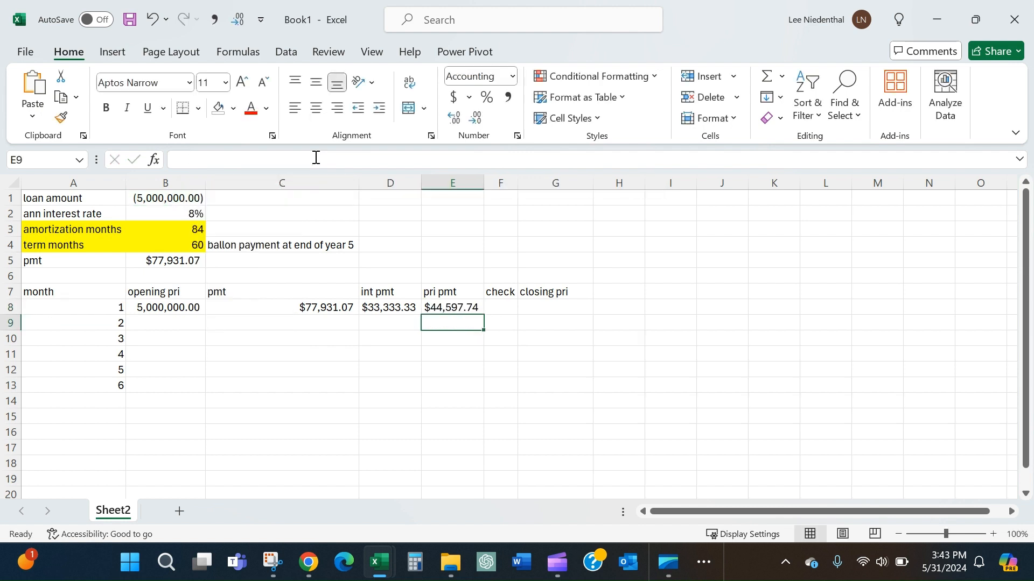
click(452, 307)
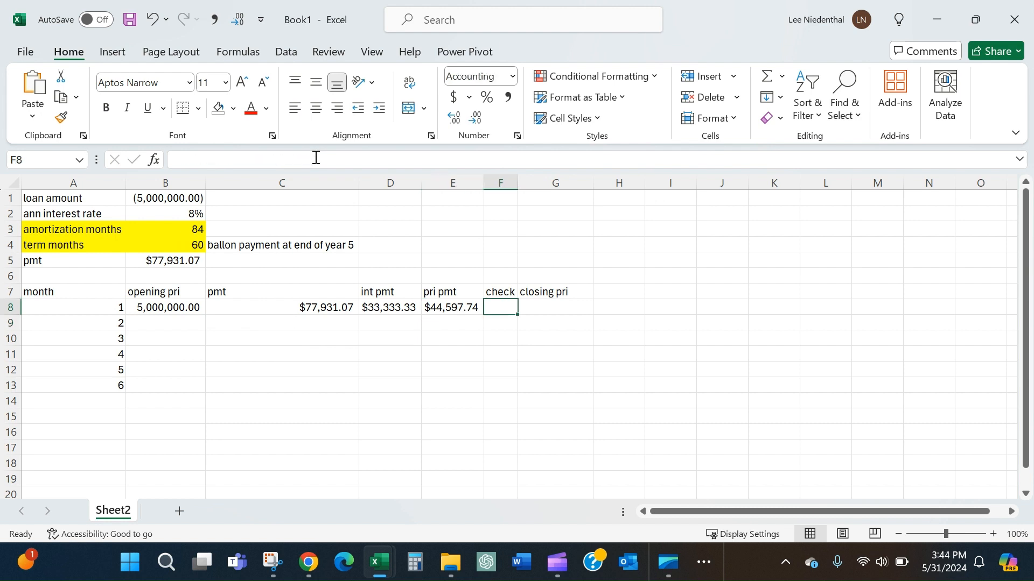
Step: Compare month 1's payment with interest plus principal in F8 so the check reads $0.00
text(=)
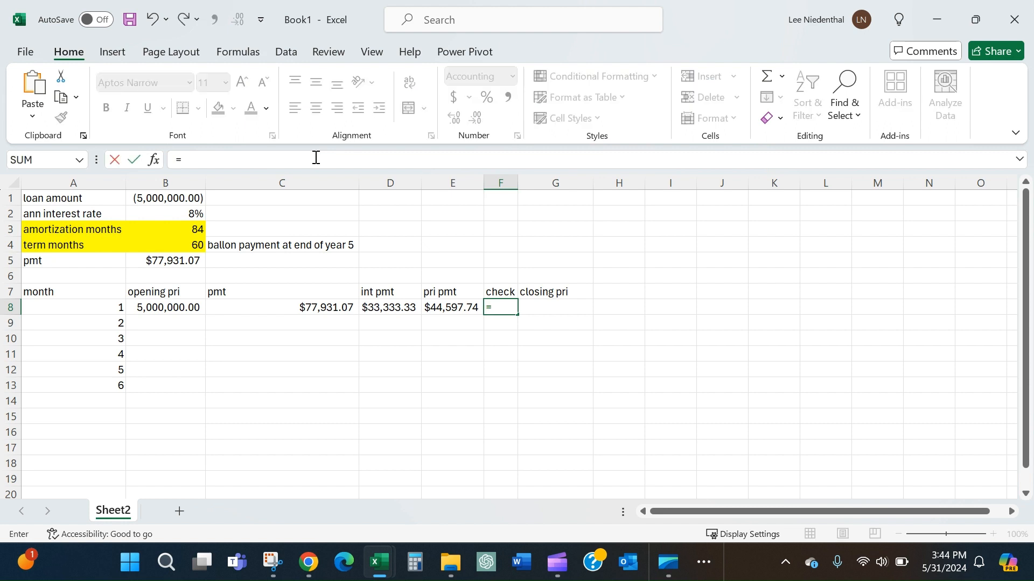
click(389, 308)
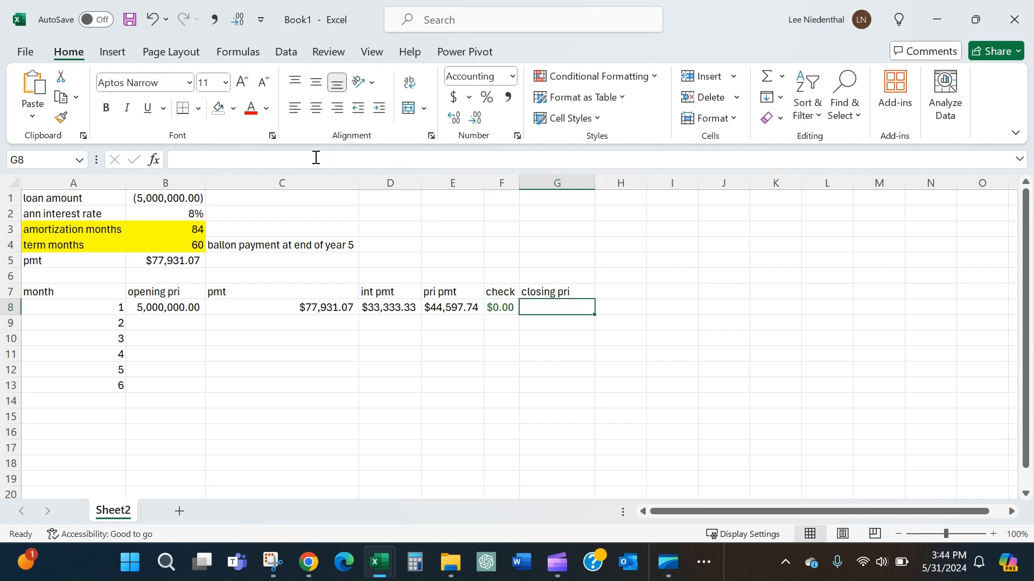
Step: Set G8 to =B8-E8 closing at 4,955,402.26 and make B9 =G8 as month 2's opening principal
text(=)
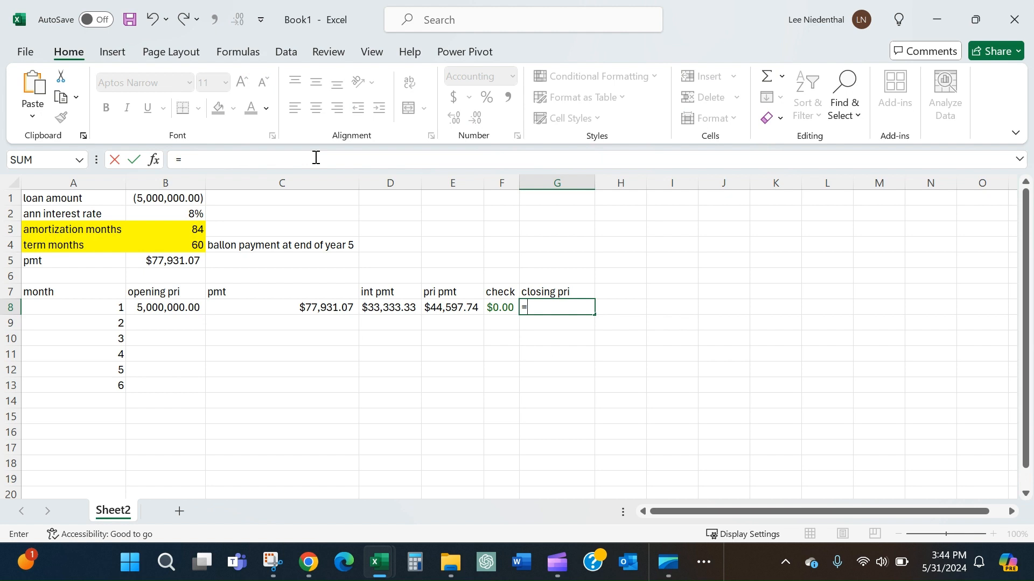
click(282, 308)
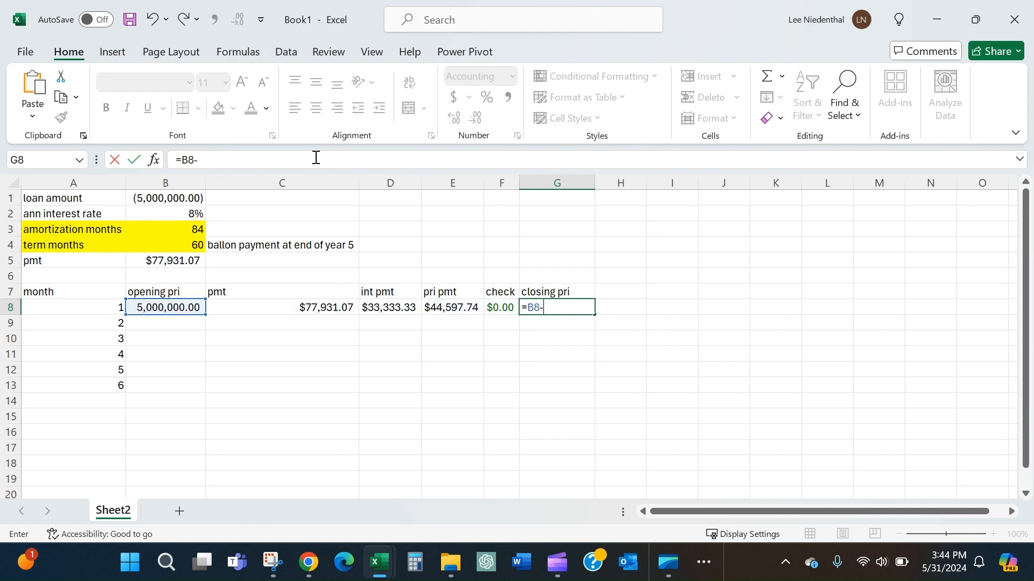
click(452, 307)
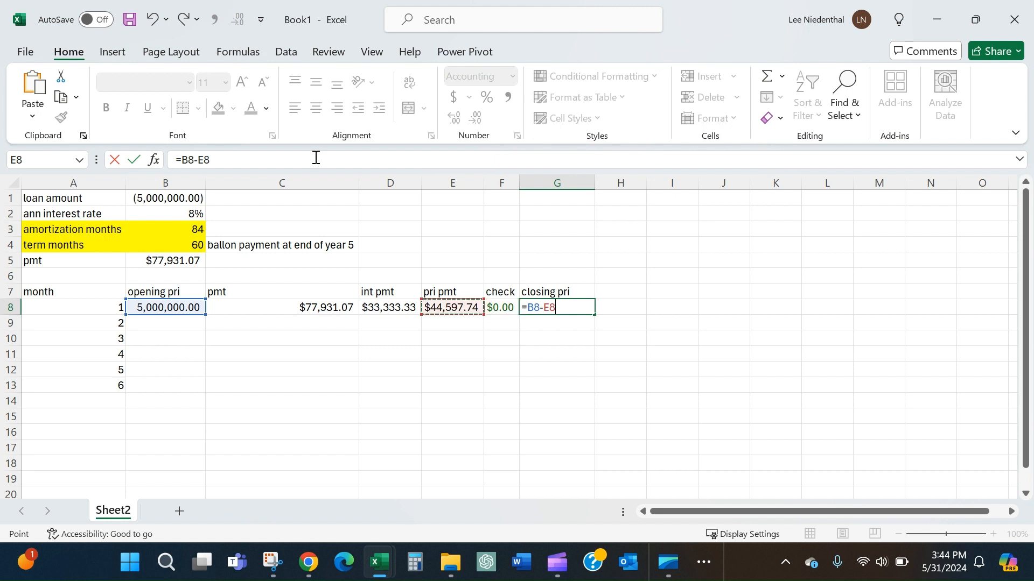
key(Enter)
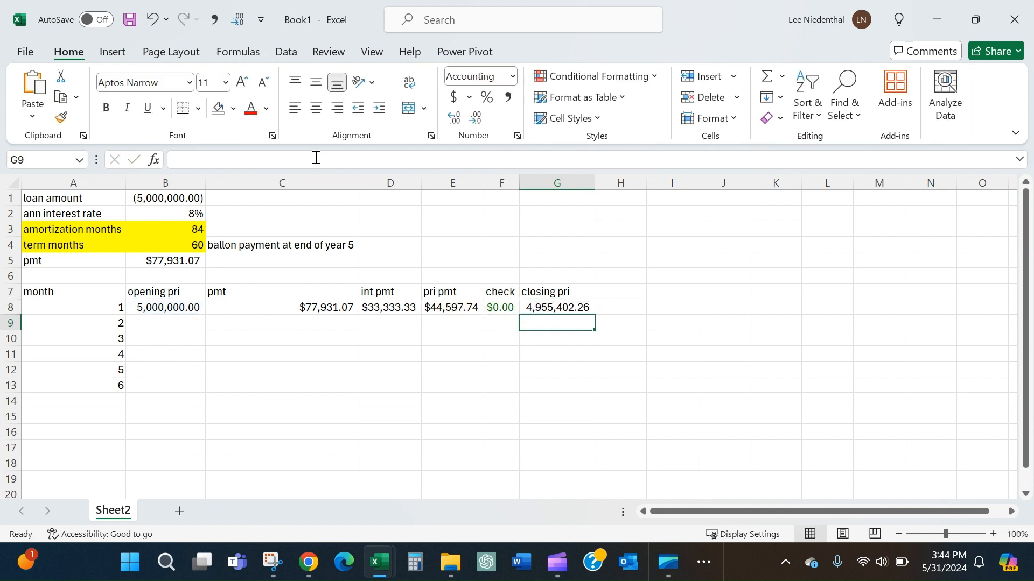
click(166, 323)
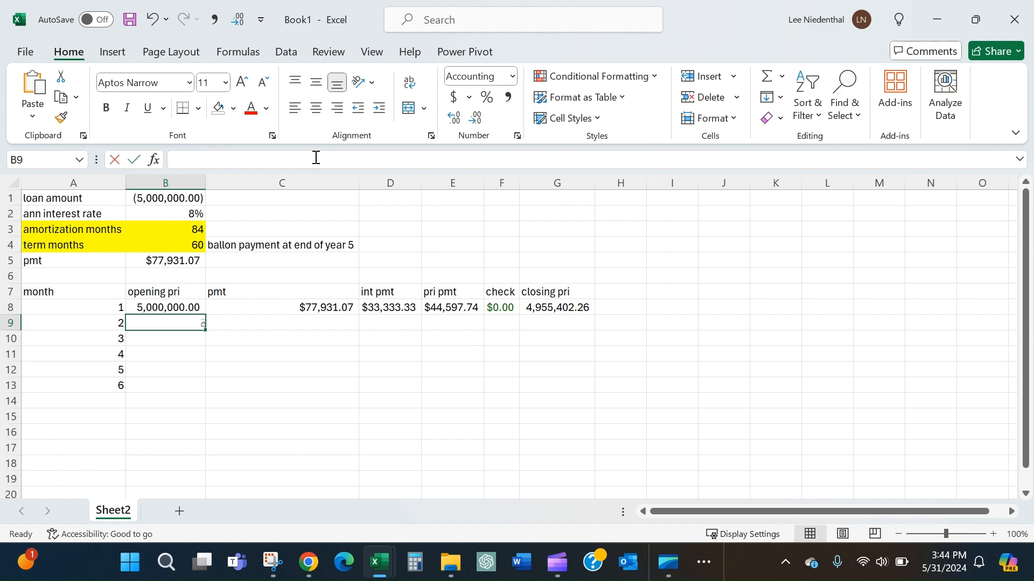
text(=G8)
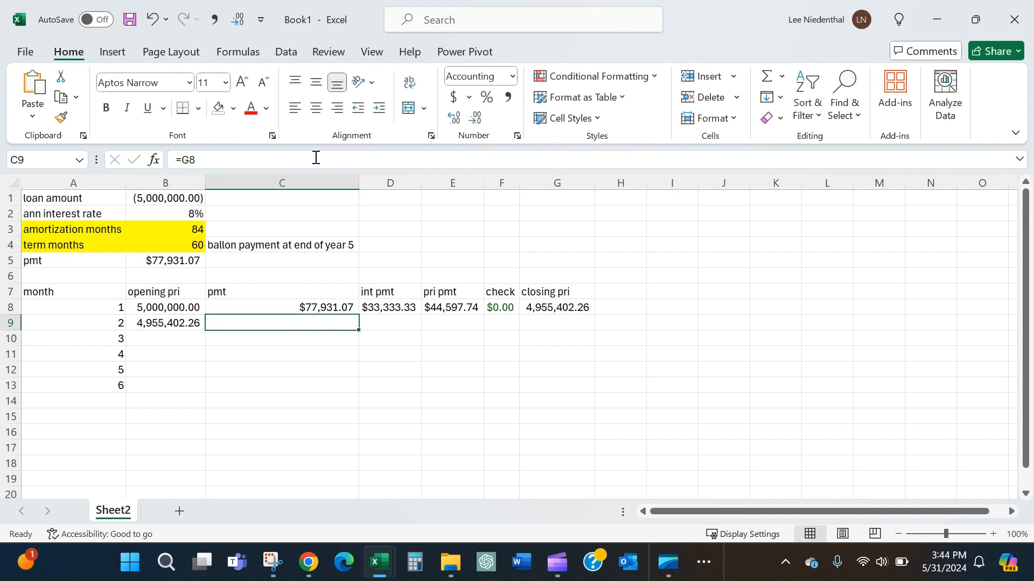
click(390, 308)
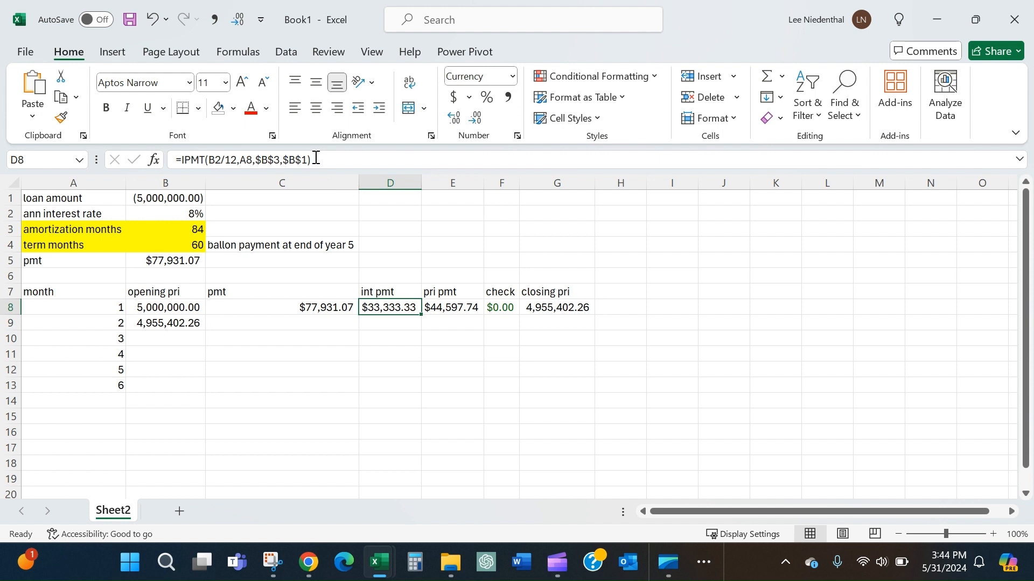
Step: Copy C8:G8's payment through closing principal formulas into the month 2 row
click(282, 307)
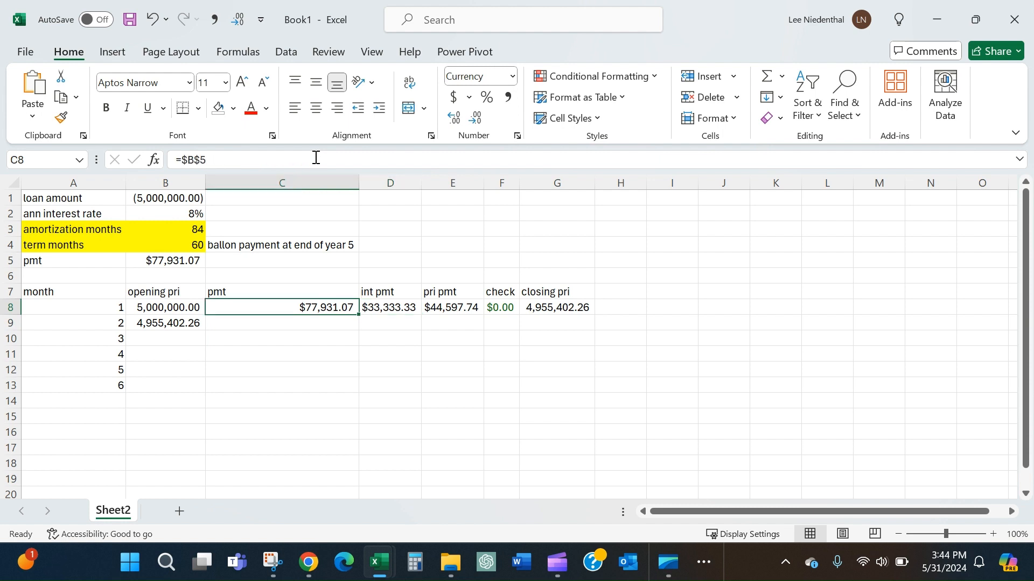
drag(281, 307, 557, 307)
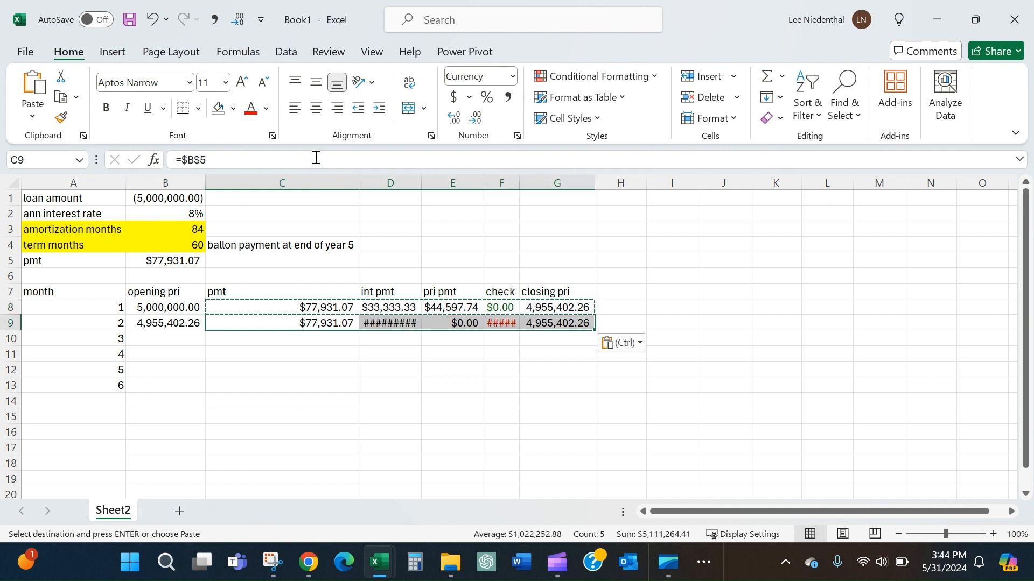
mouse_move(392, 323)
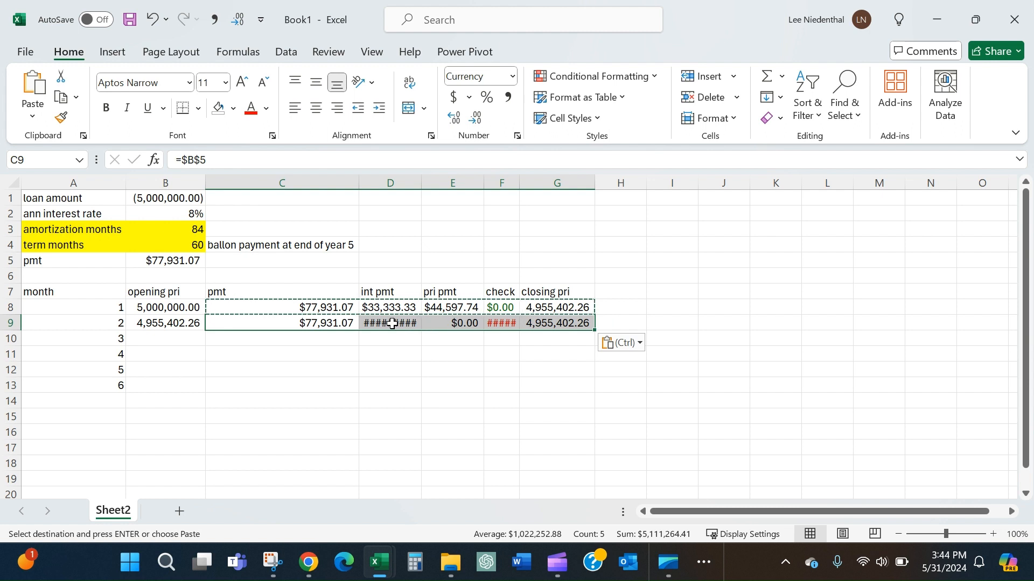
click(389, 323)
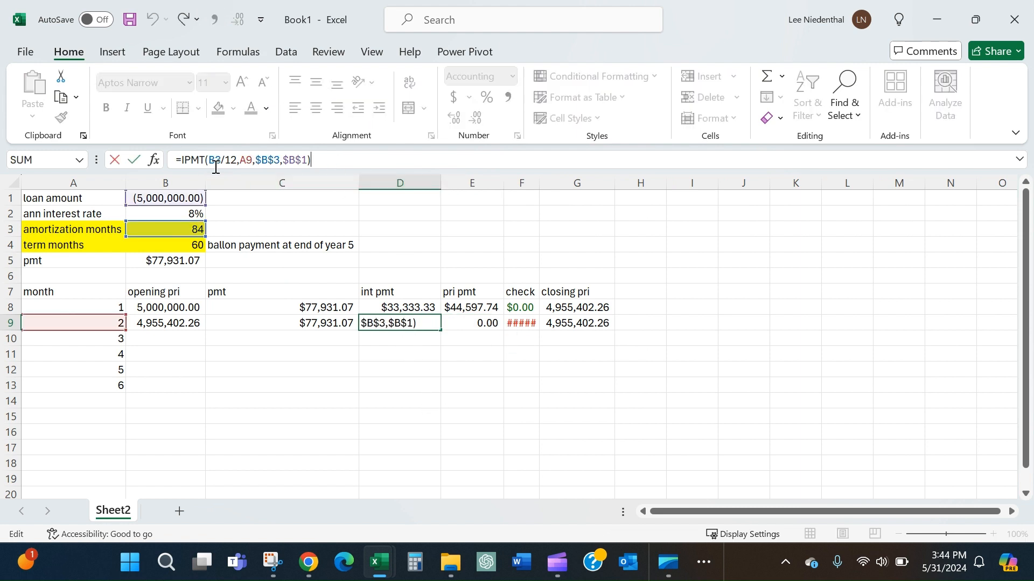
Step: Fix month 2's interest formula to the locked $B$2 rate reference
click(166, 229)
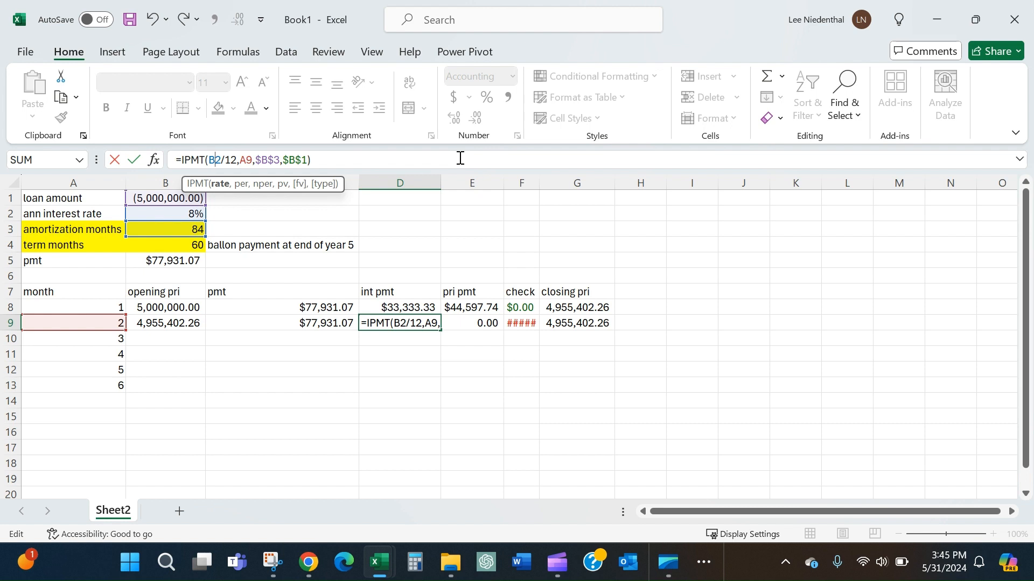
key(F4)
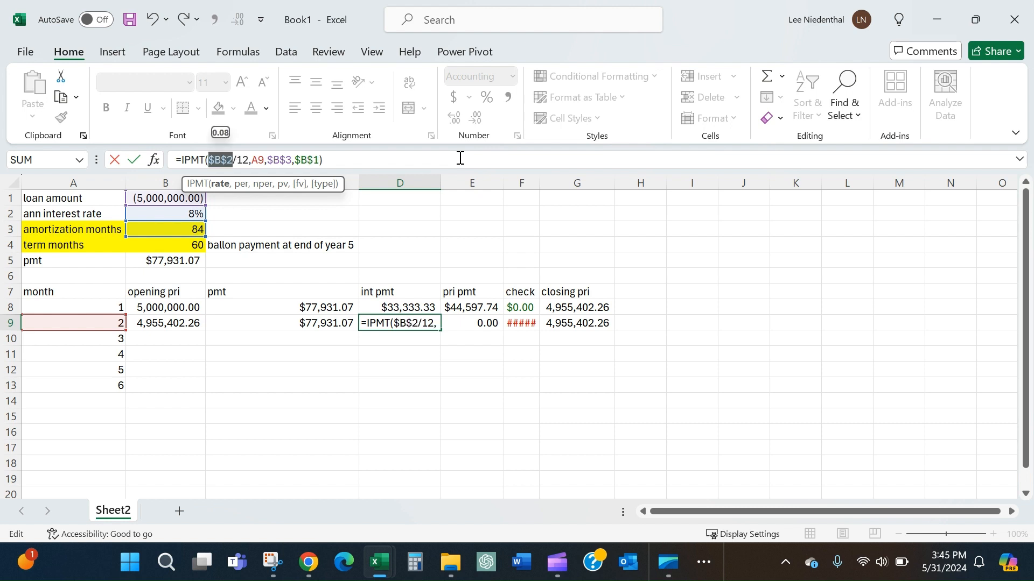
key(Enter)
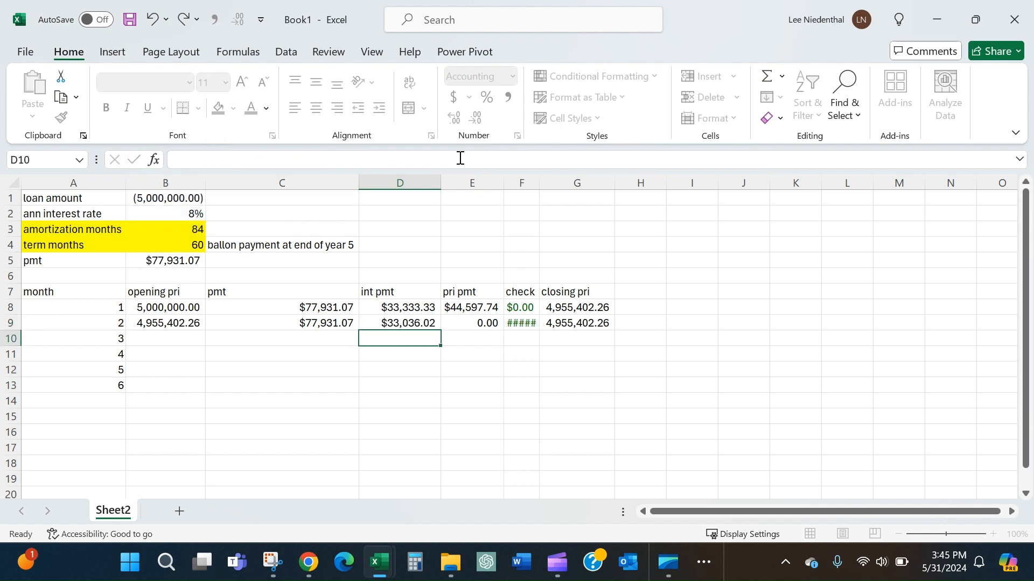
click(472, 323)
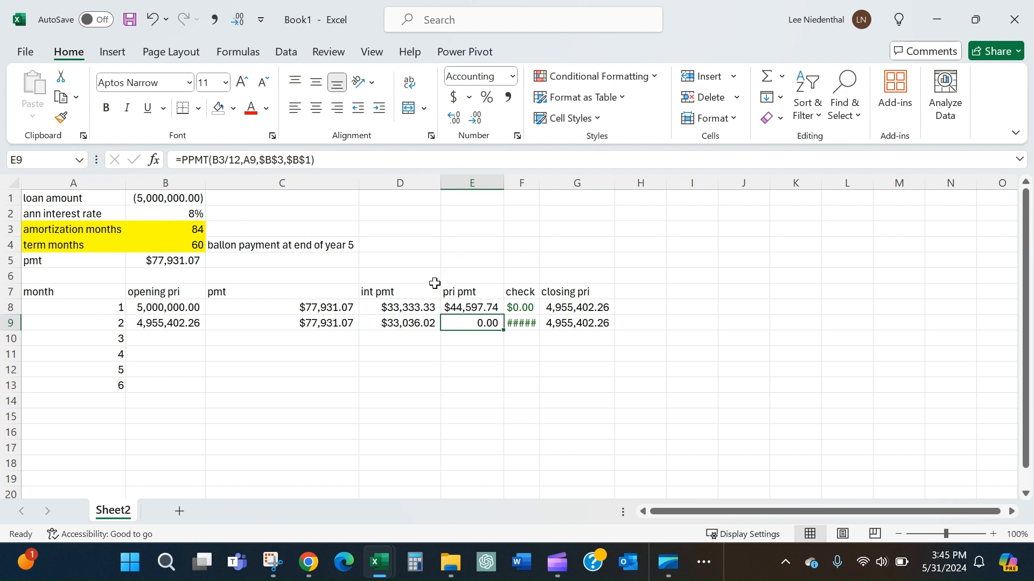
drag(400, 307, 399, 322)
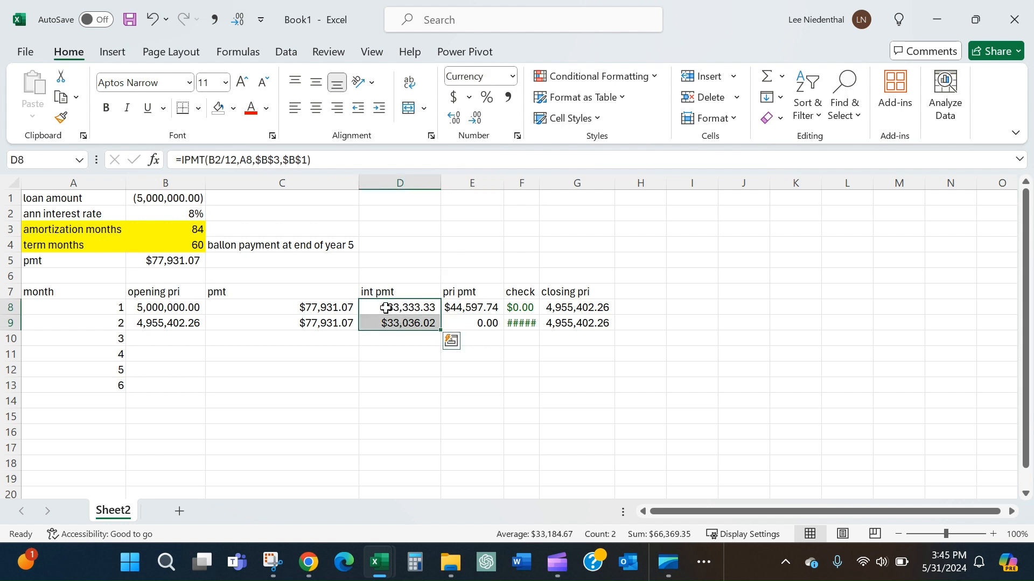
Step: Fix month 2's principal formula to $B$2, giving $44,895.06, check $0.00 and closing 4,910,507.20
click(471, 323)
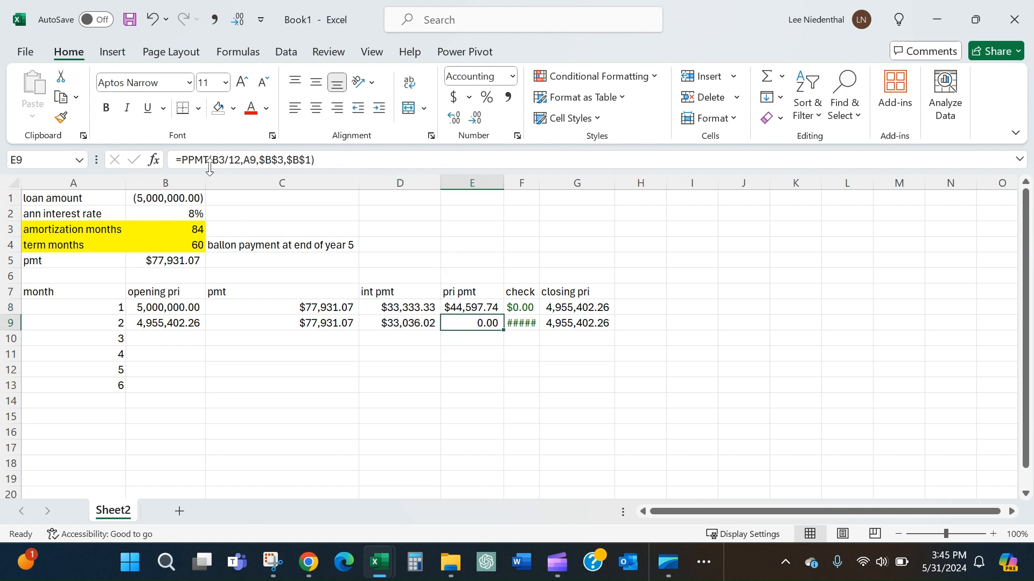
mouse_move(322, 174)
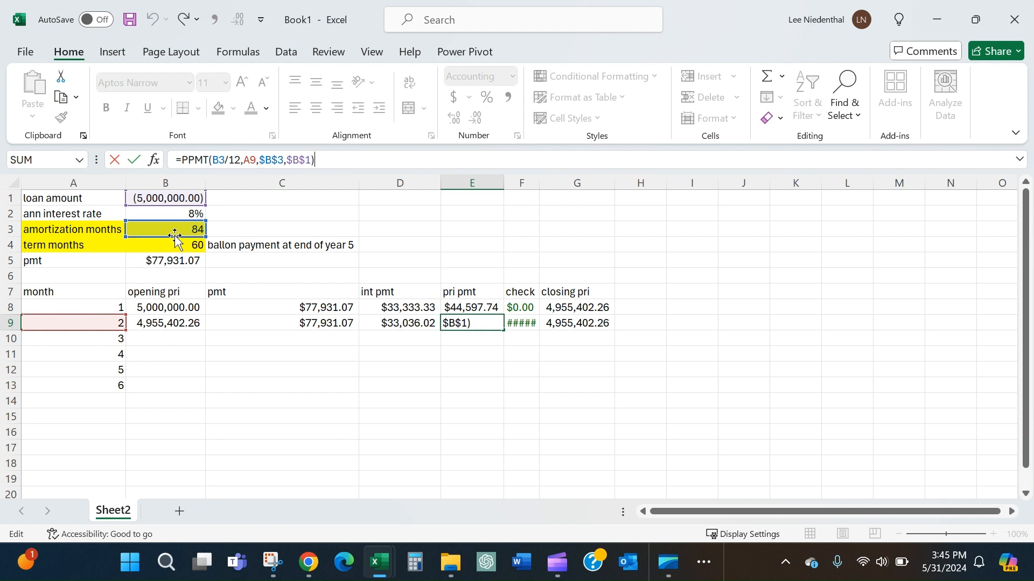
click(166, 213)
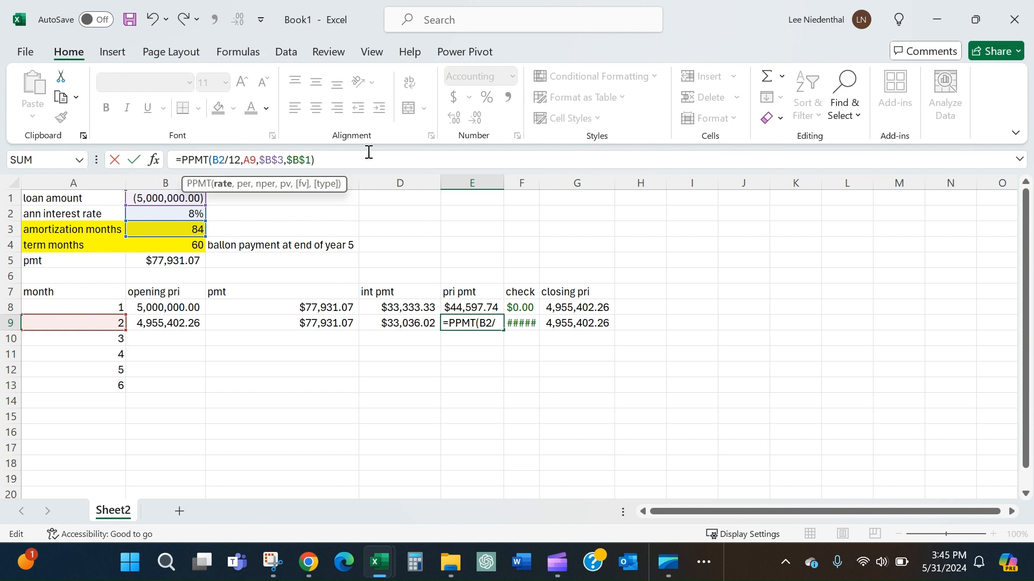
key(F4)
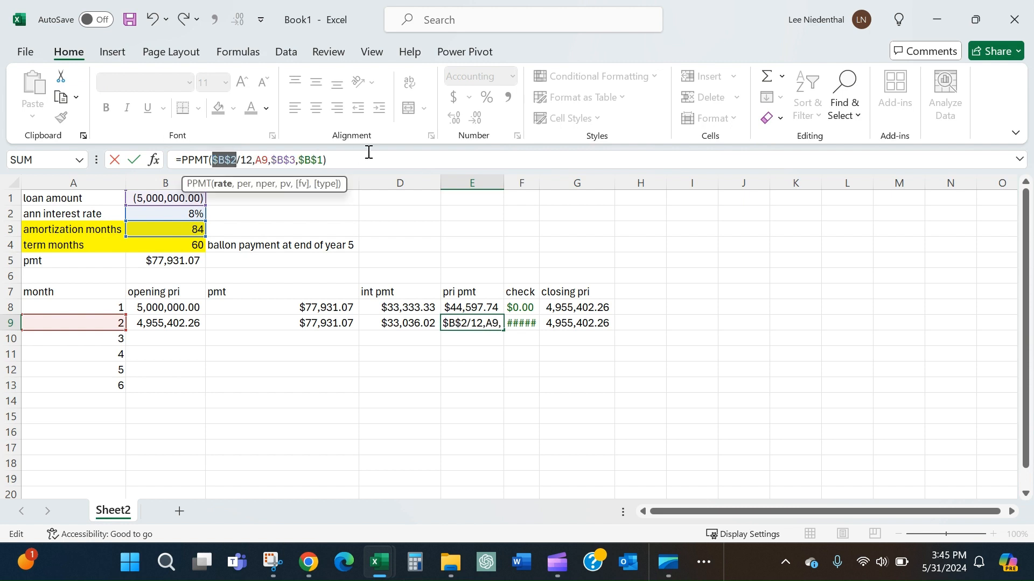
key(Enter)
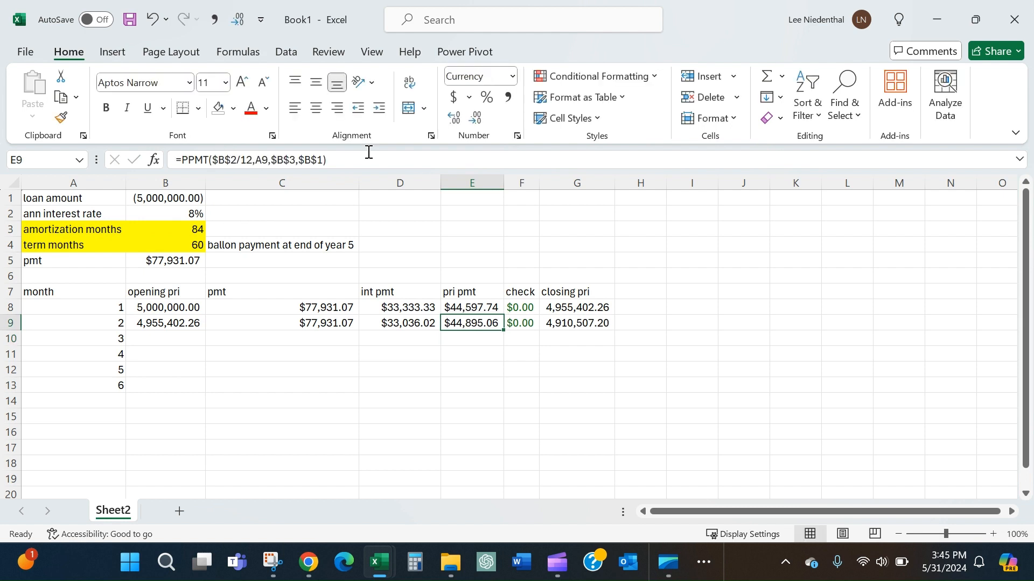
click(400, 323)
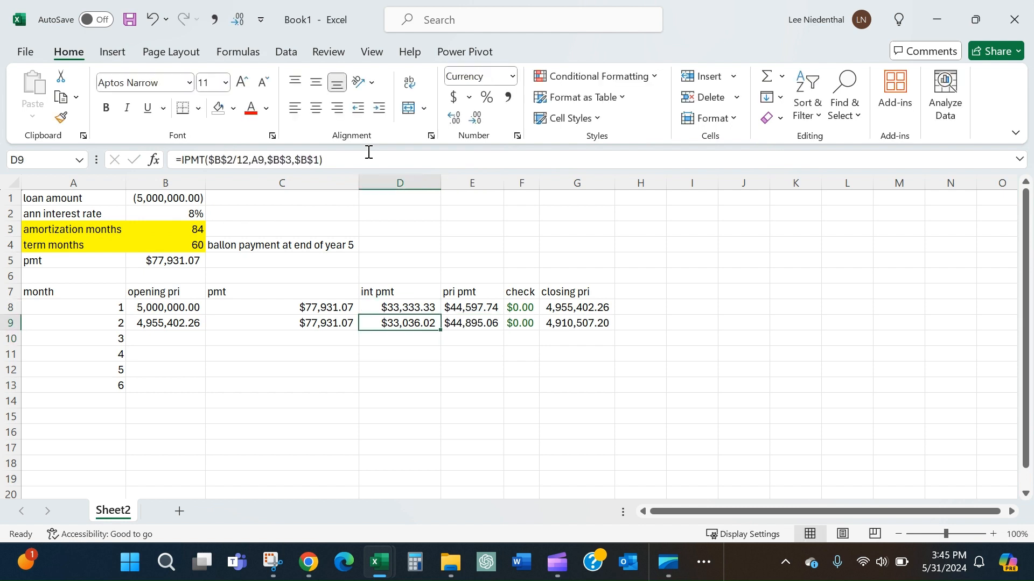
click(522, 323)
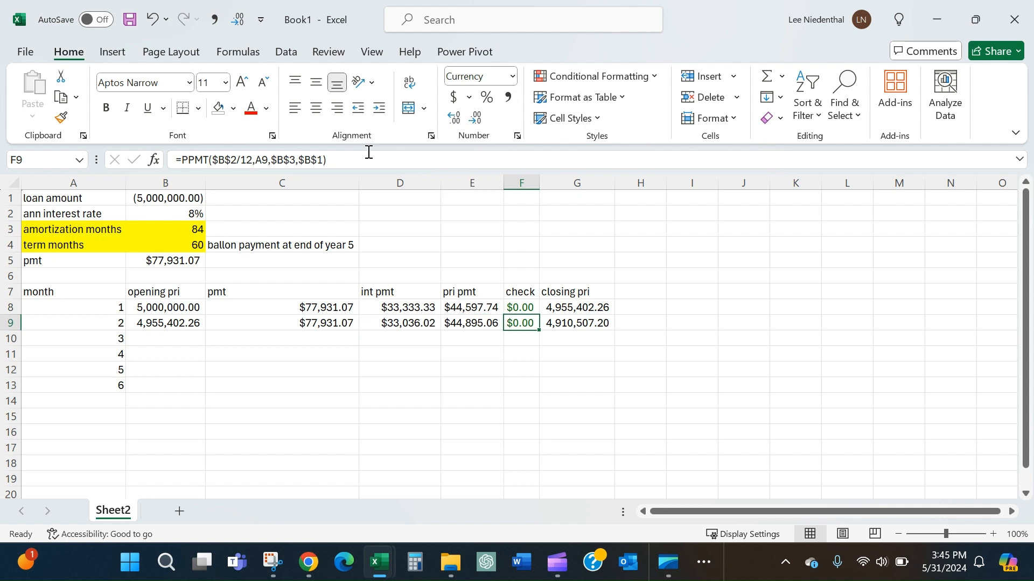
click(282, 323)
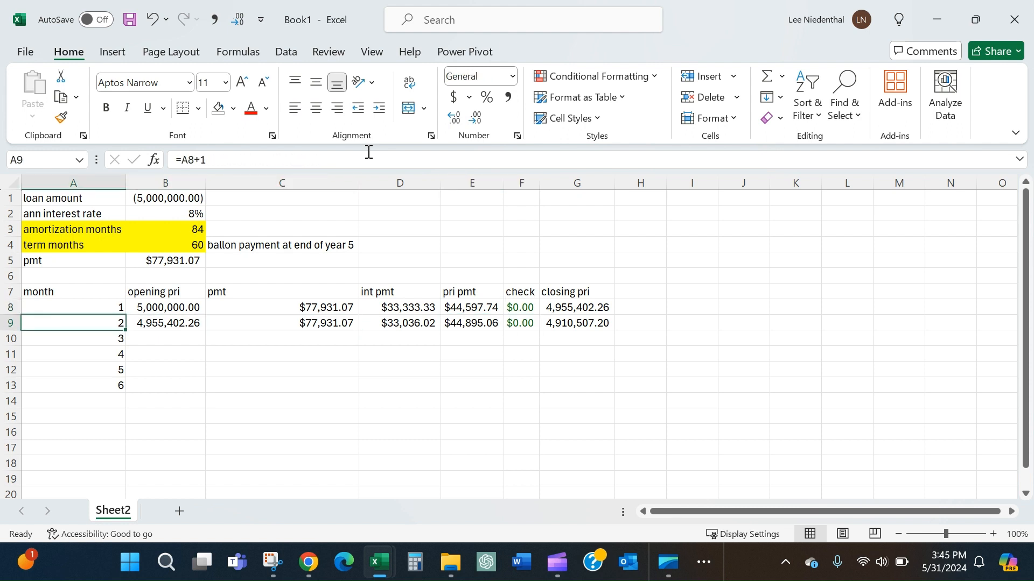
Step: Number column A with =A8+1 down to month 84 and clear the overflow beyond 84
click(73, 369)
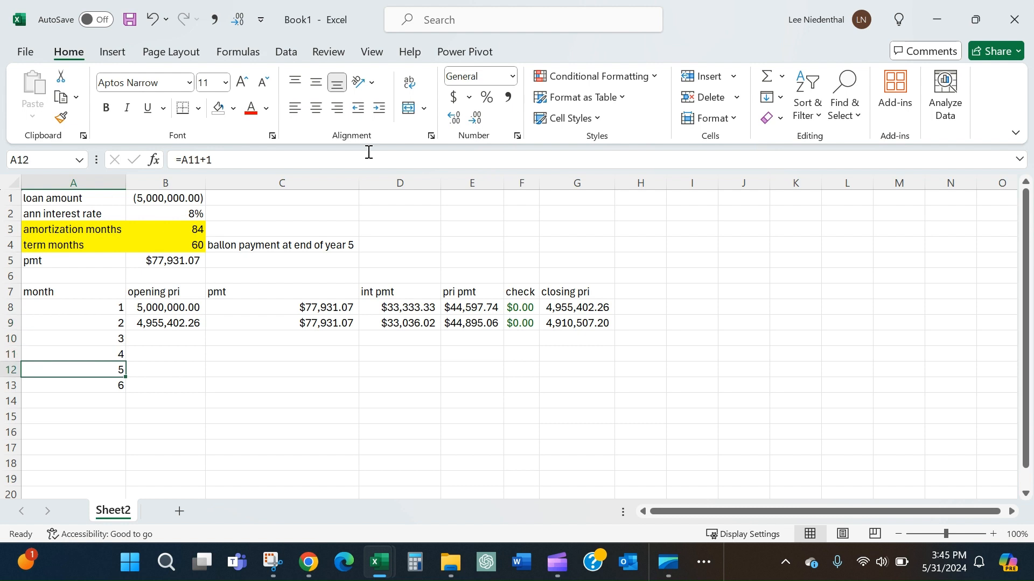
click(65, 384)
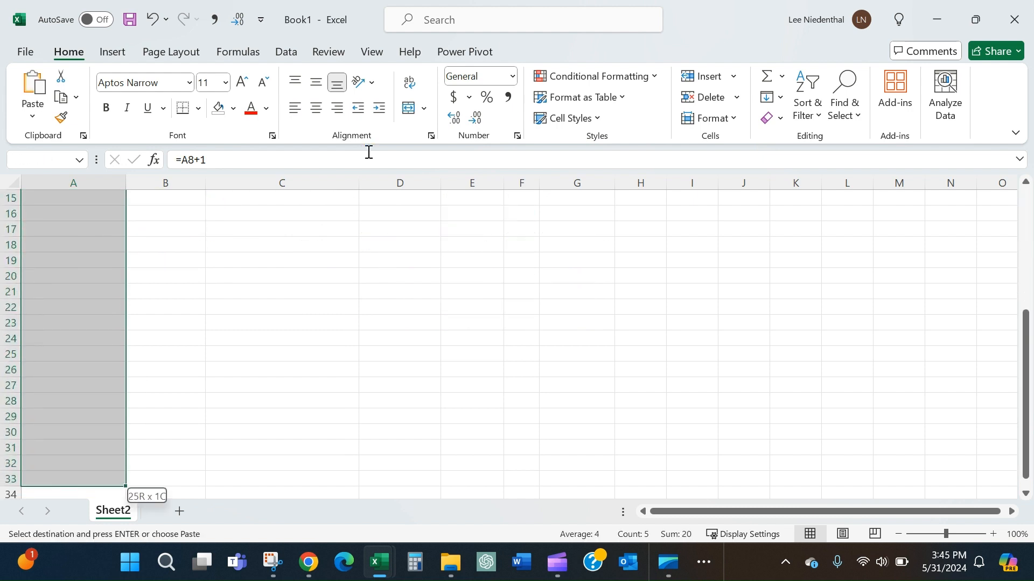
scroll(down, 3)
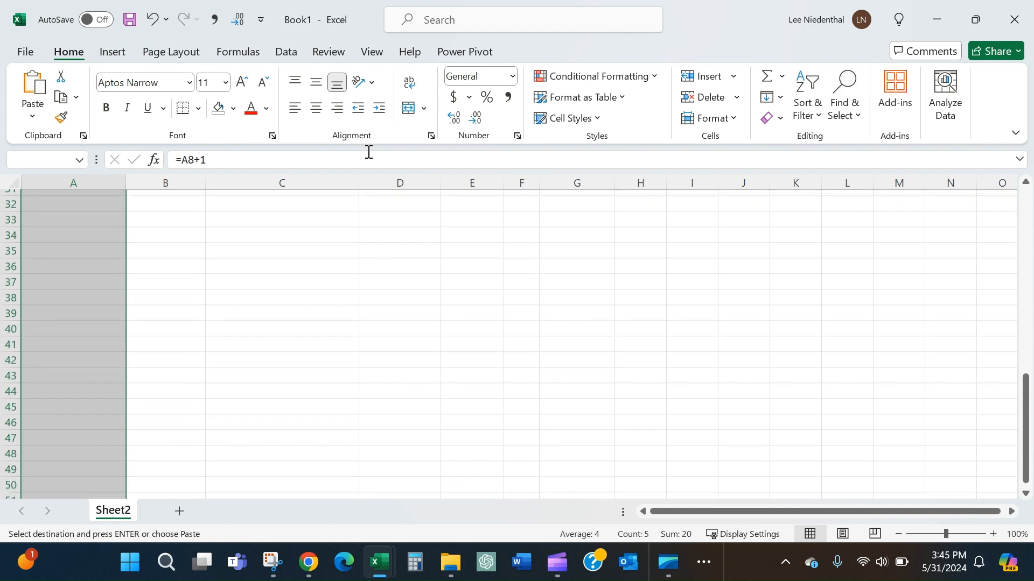
scroll(down, 3)
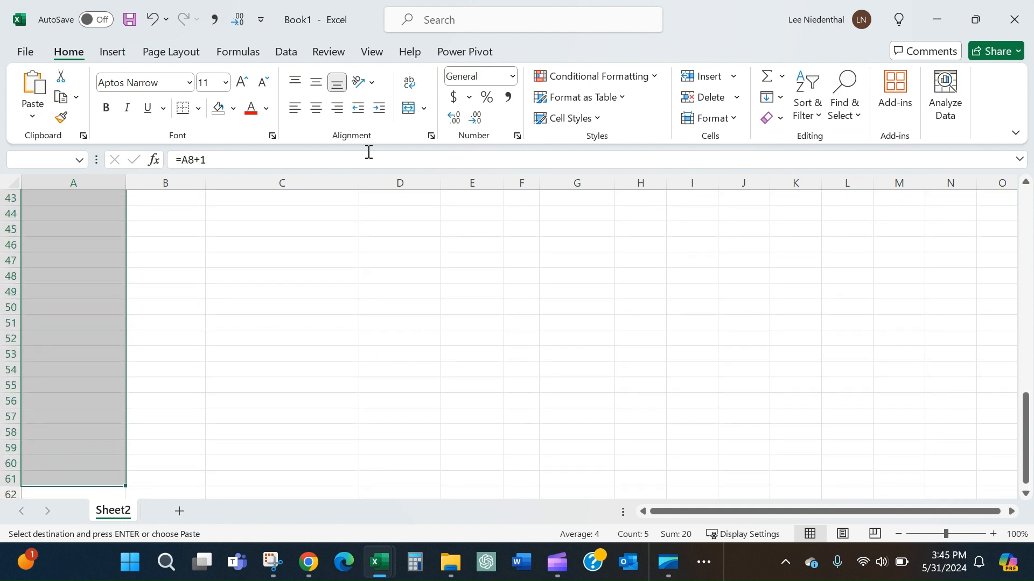
scroll(down, 3)
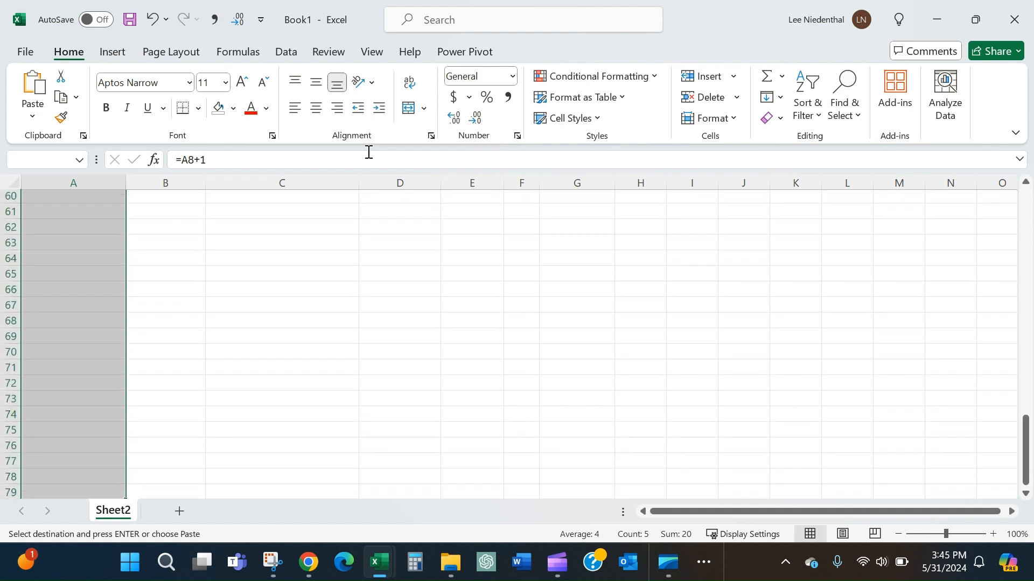
scroll(down, 3)
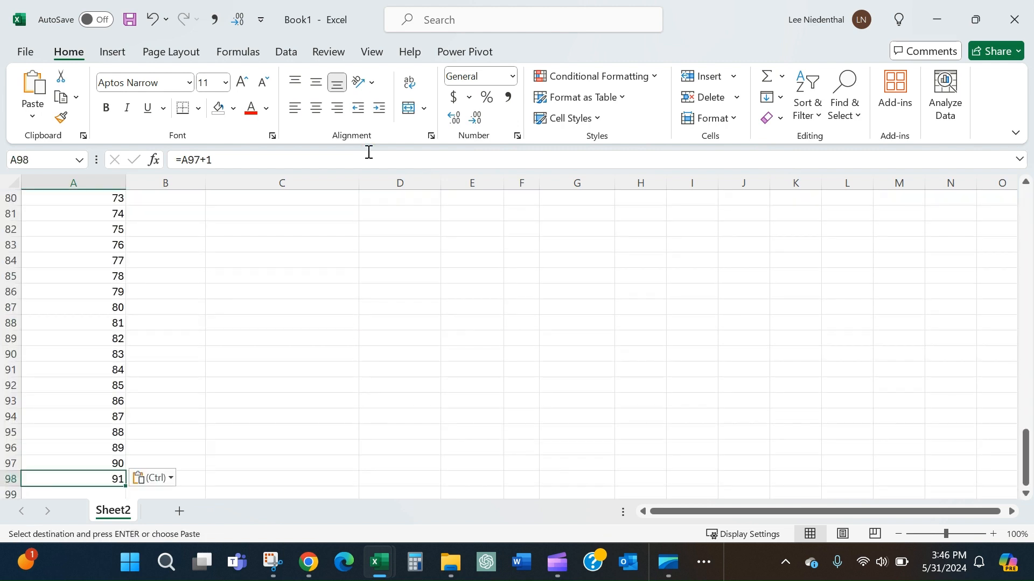
drag(72, 385, 72, 478)
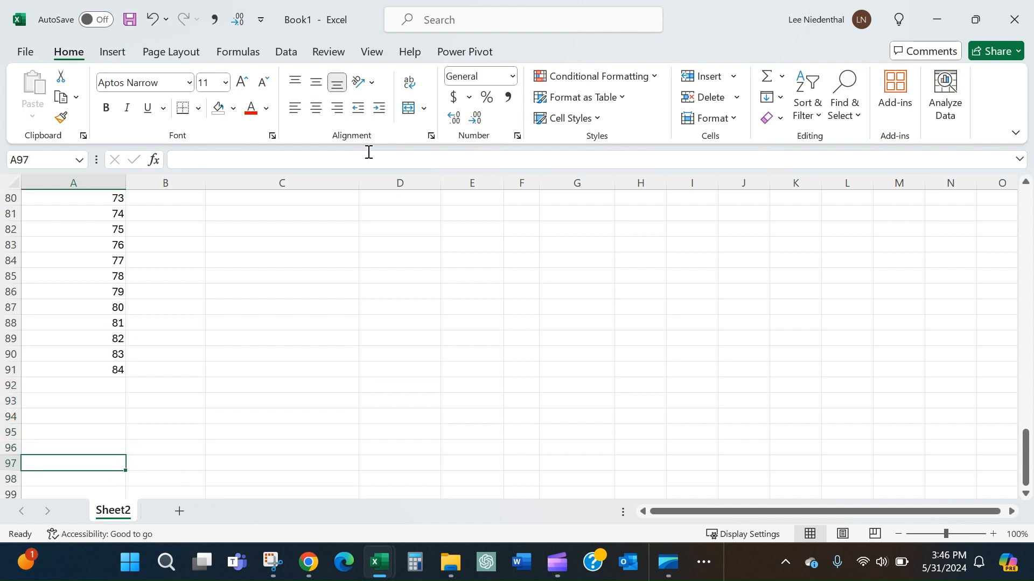
click(73, 369)
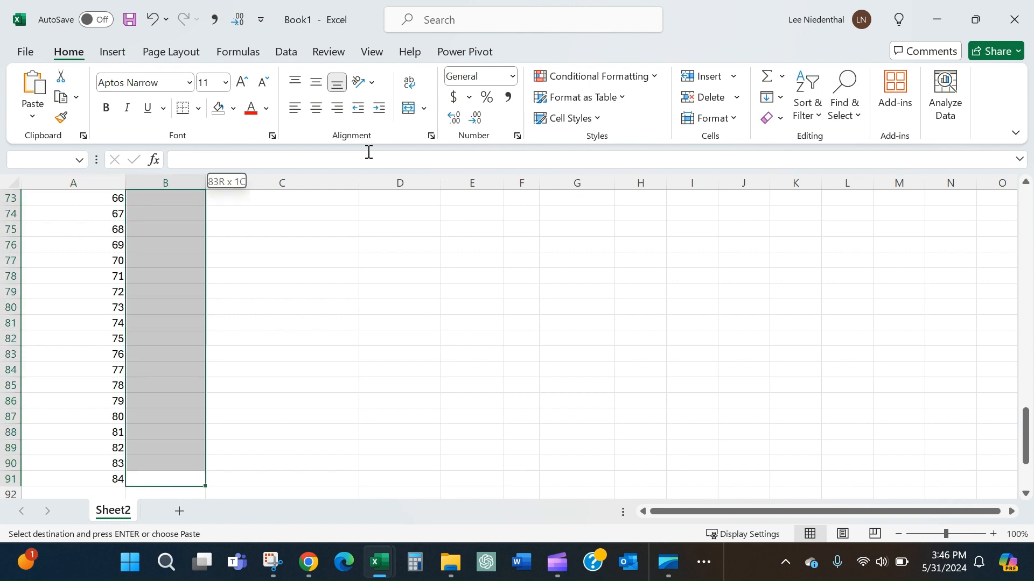
Step: Fill the loan formulas through month 84 closing at 0.00 and shade months 61–84 grey
key(ctrl+v)
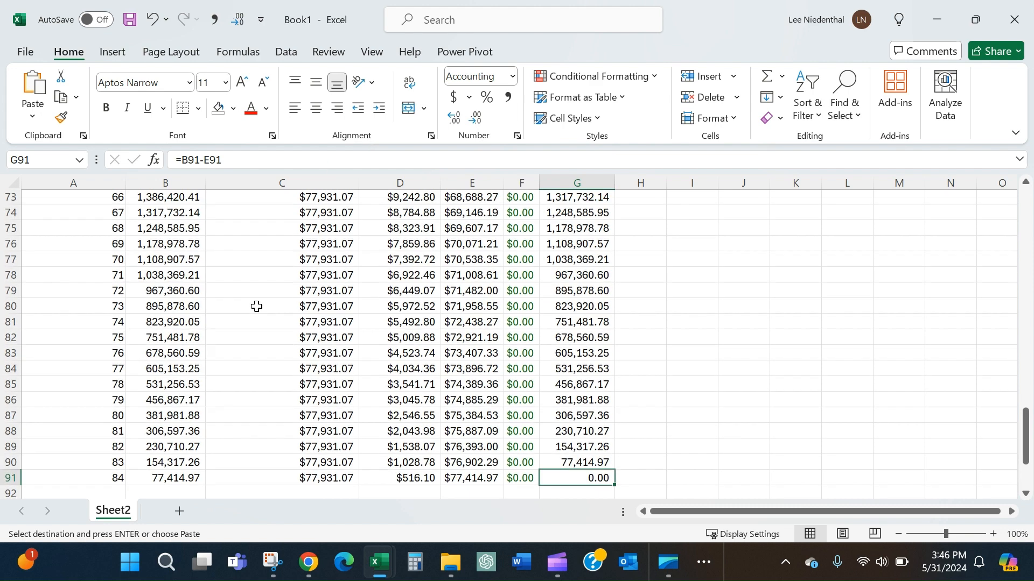
scroll(up, 3)
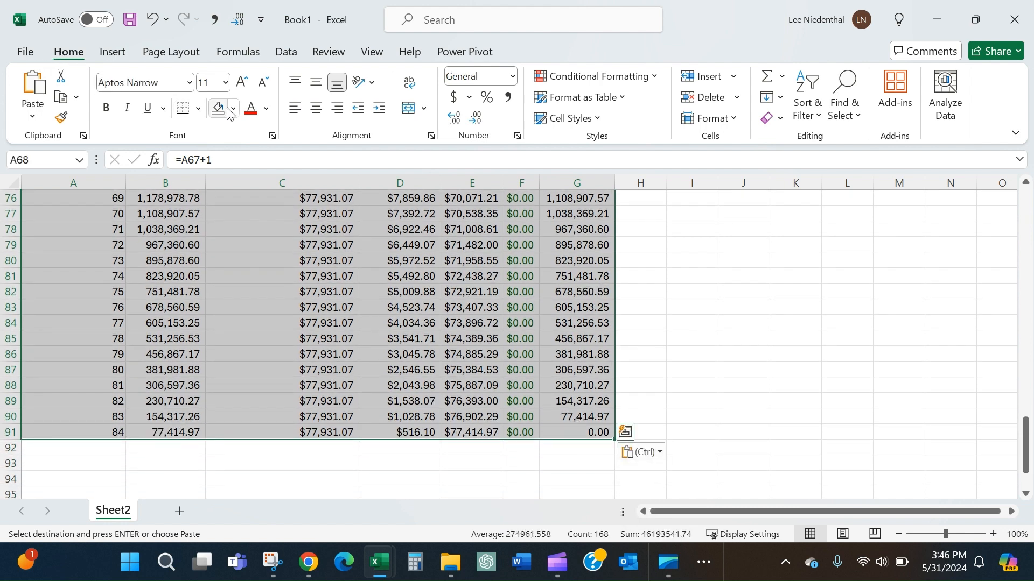
click(233, 108)
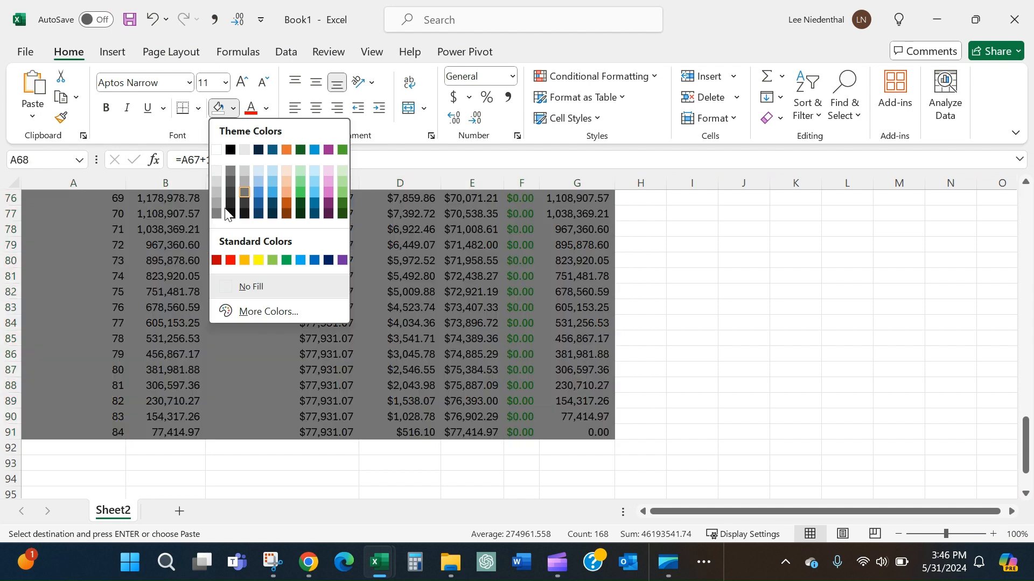
mouse_move(216, 202)
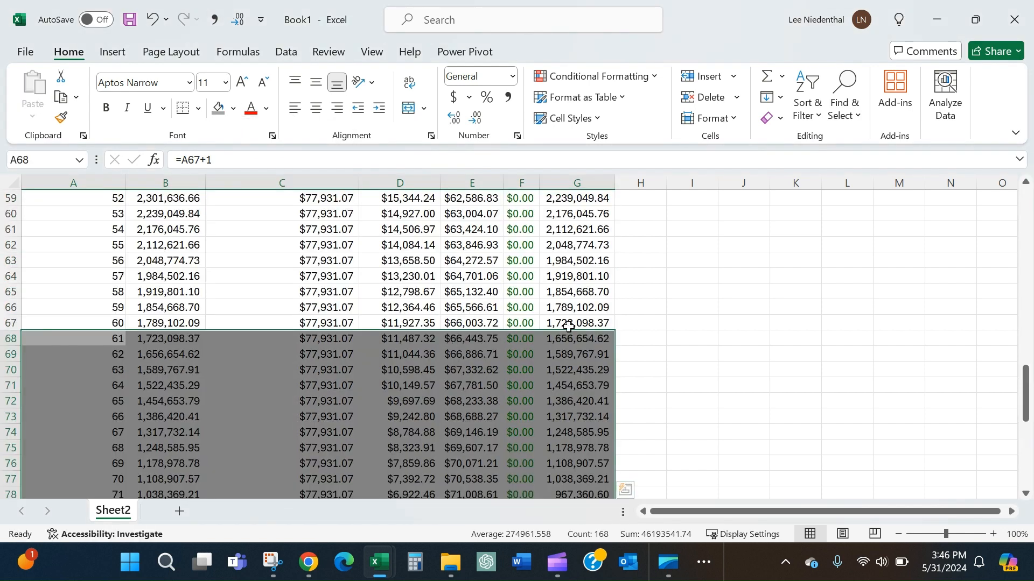
click(640, 323)
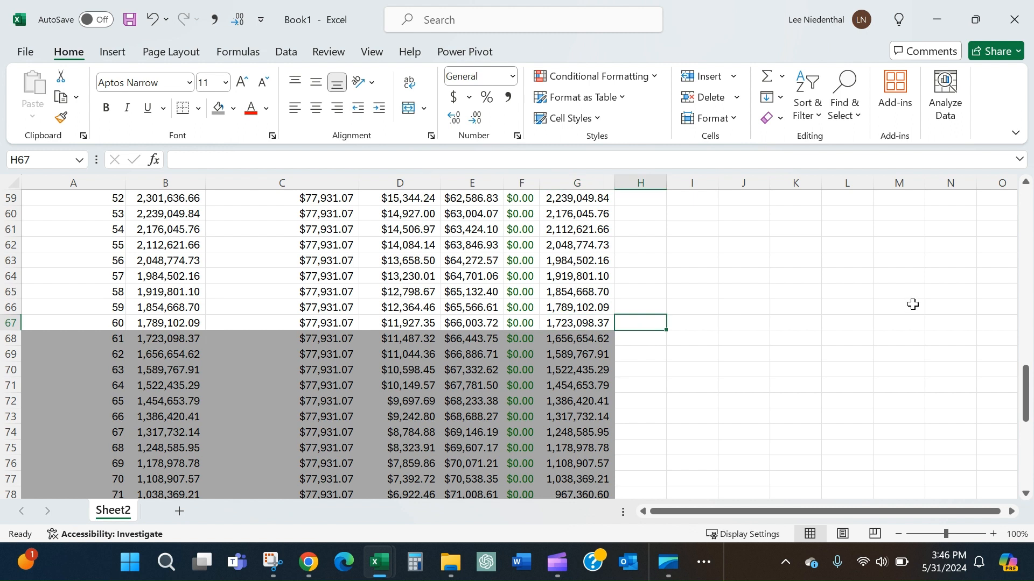
Step: Enter in H67 the note '<<< AMT OF BALLOON PMT AT YR5 ... if bank approves refi)' beside month 60's 1,723,098.37 balance
text(<<<)
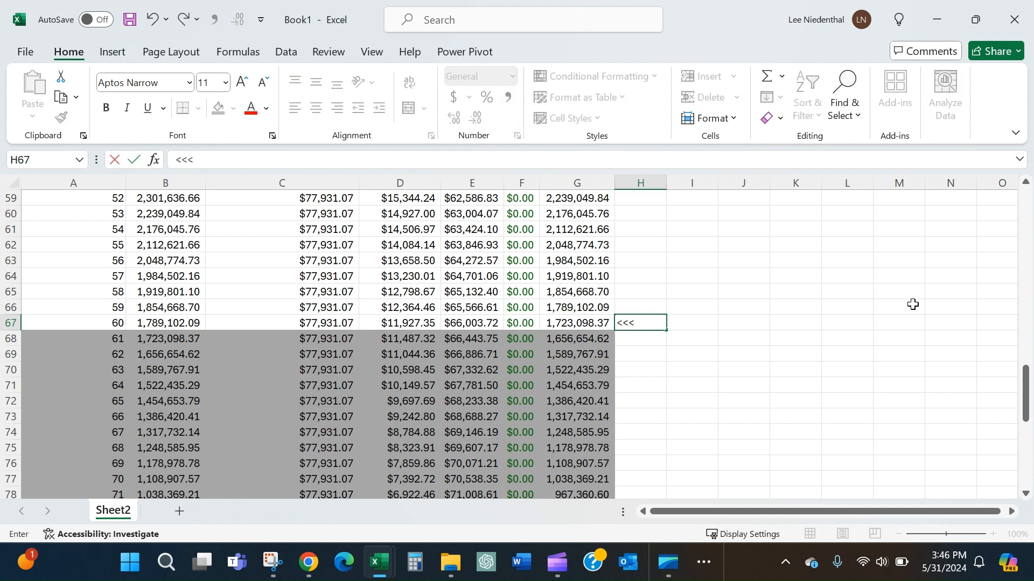
text(AMT OF B)
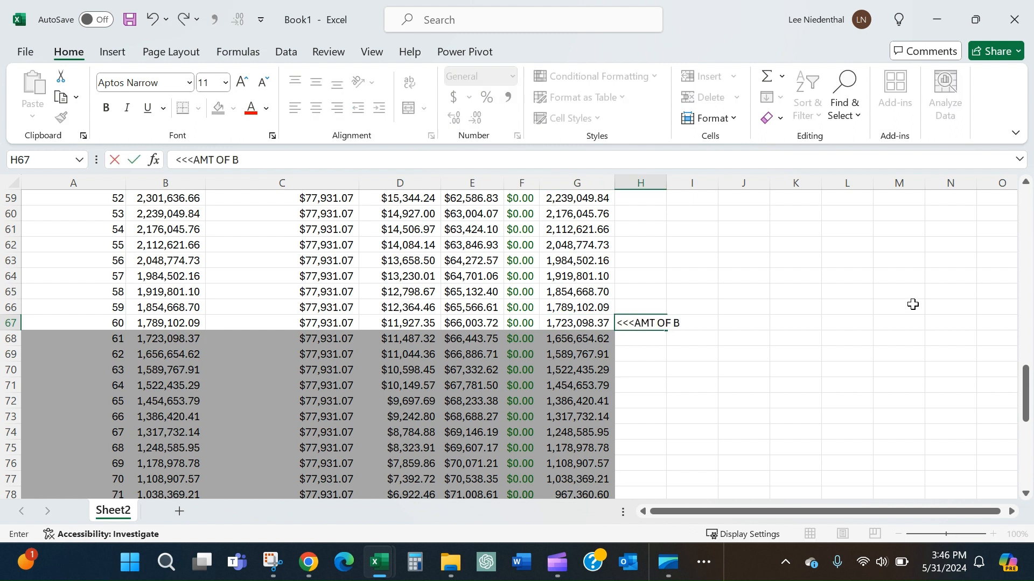
text(ALLO)
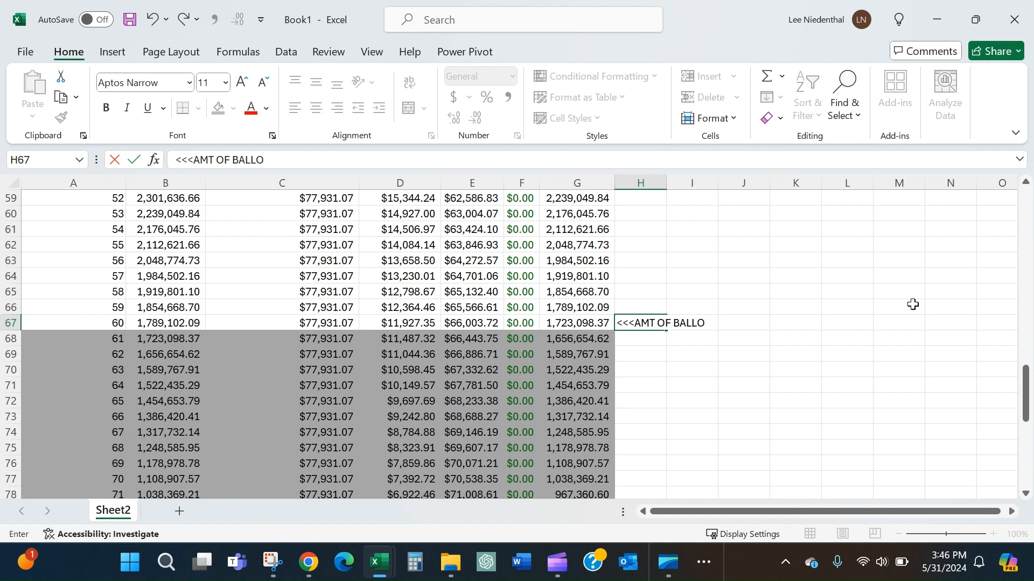
text(ON PMT AT Y)
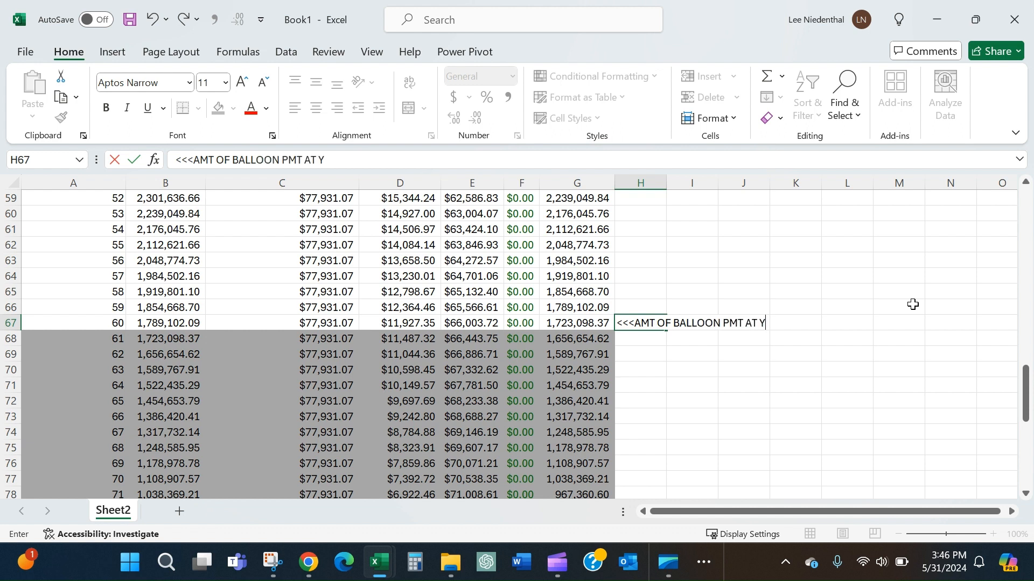
text(R5 (or amou)
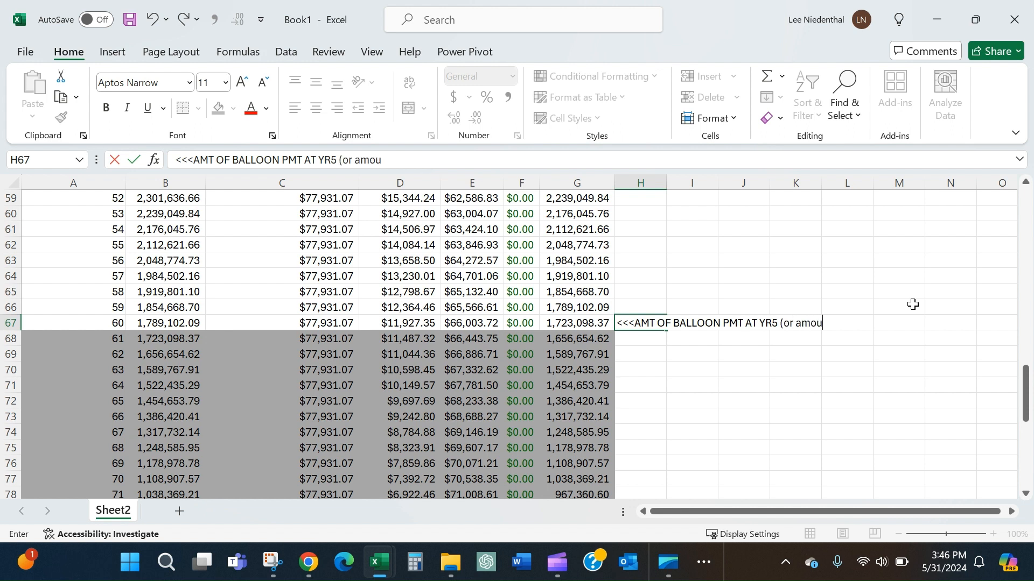
text(nt to refi)
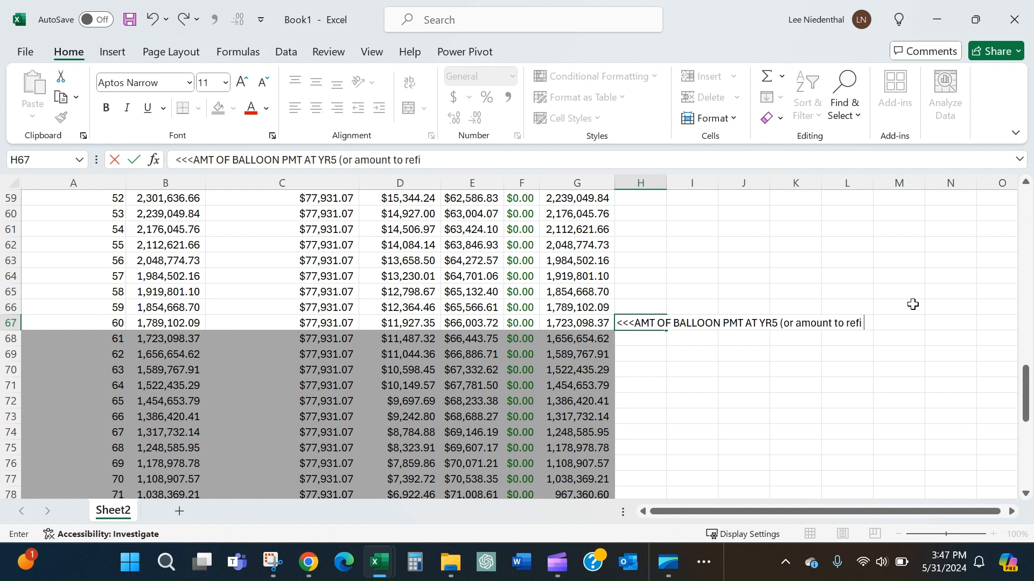
text(if bank appro)
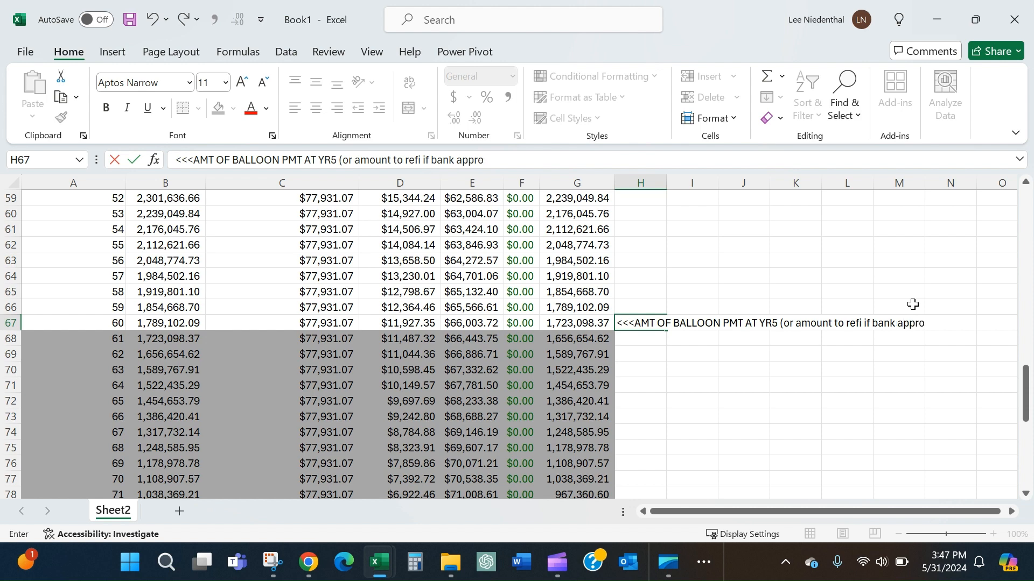
text(ves refi))
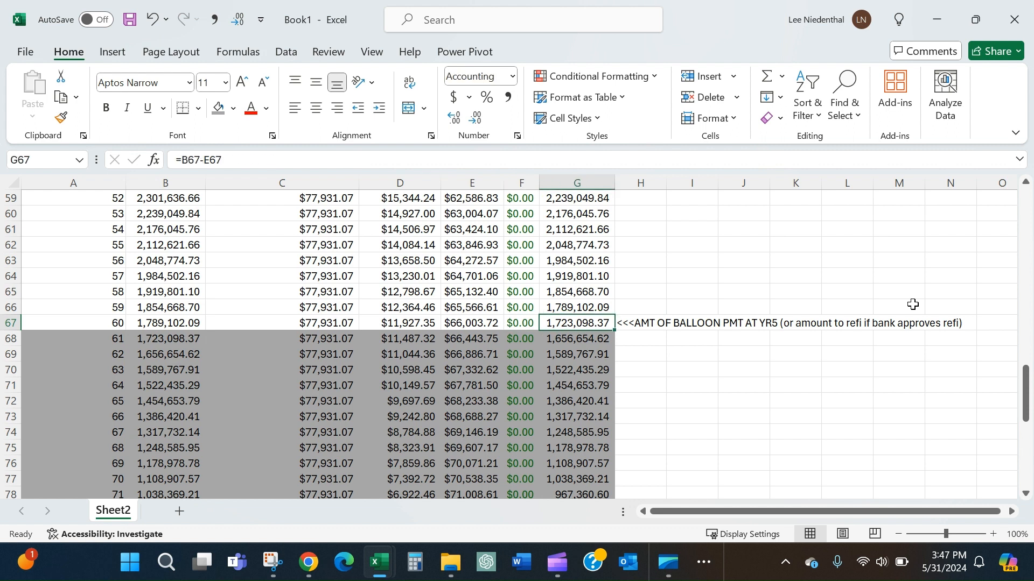
mouse_move(993, 390)
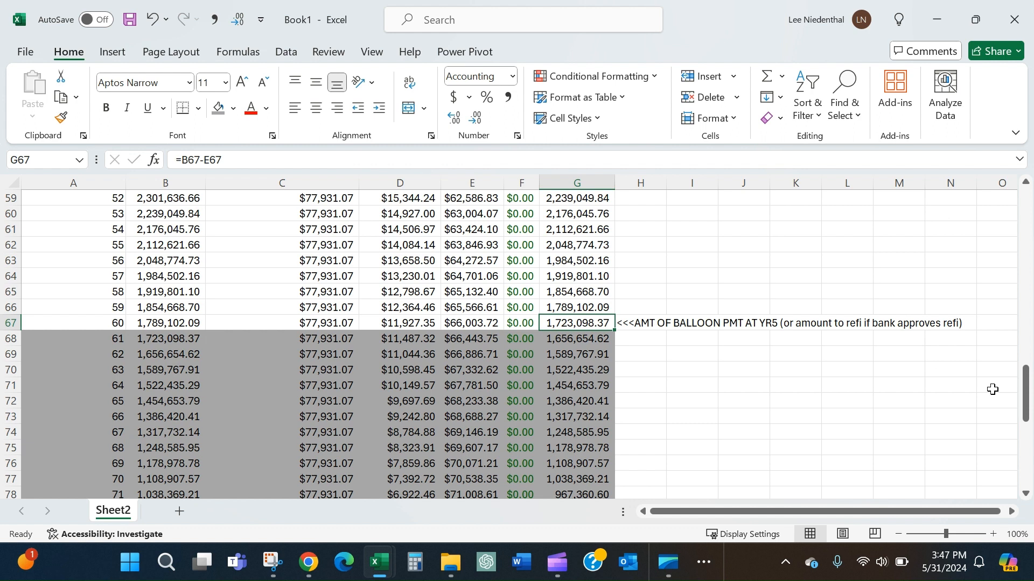
mouse_move(556, 292)
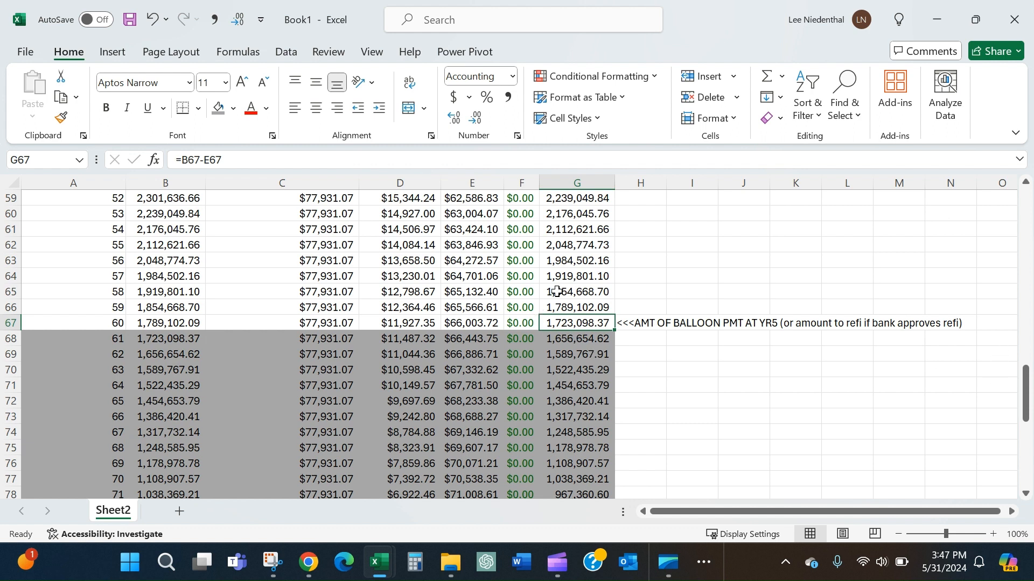